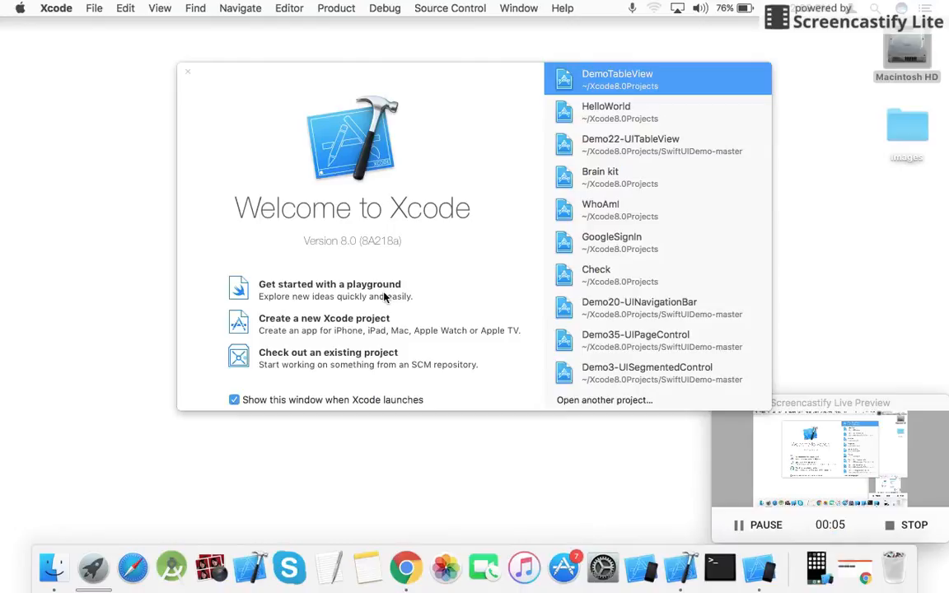
mouse_move(321, 326)
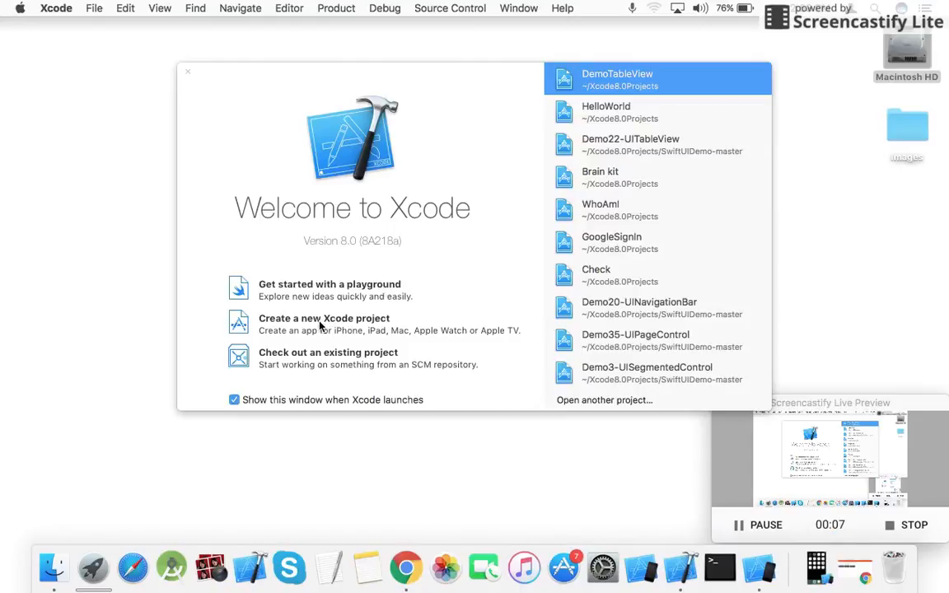
Create a Single View Application named DemoTableViews and save it in the projects folder.
left_click(323, 318)
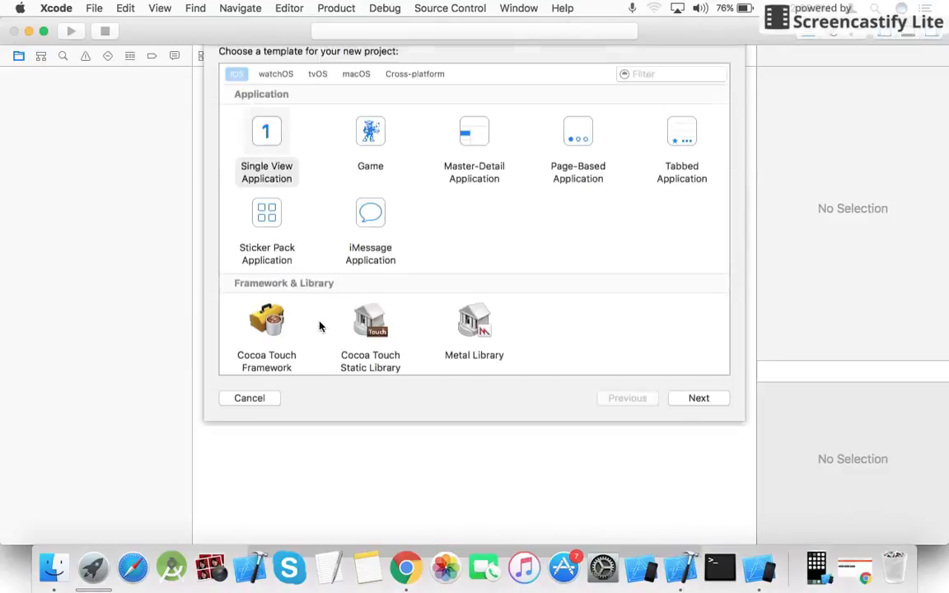
left_click(698, 397)
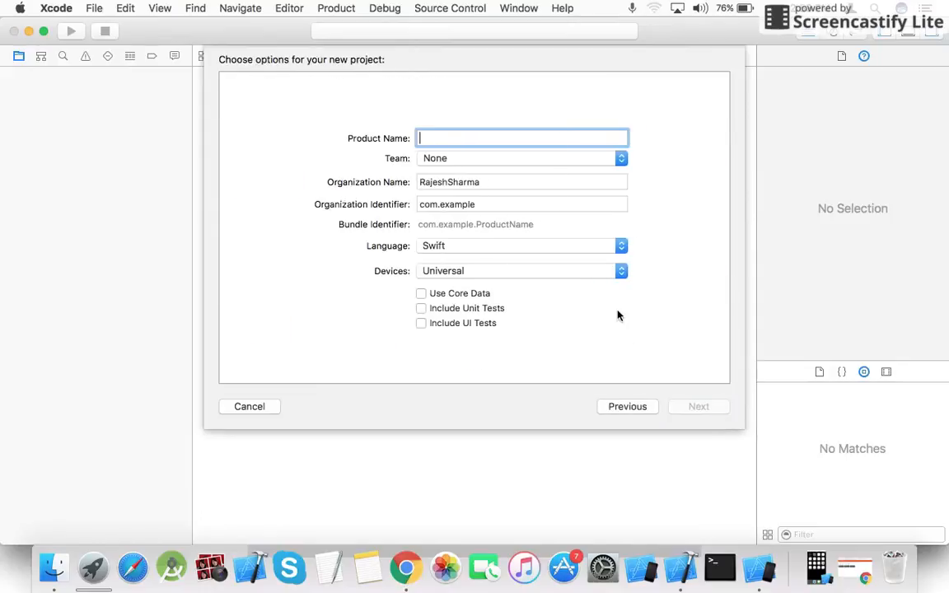
type("DemoTableView")
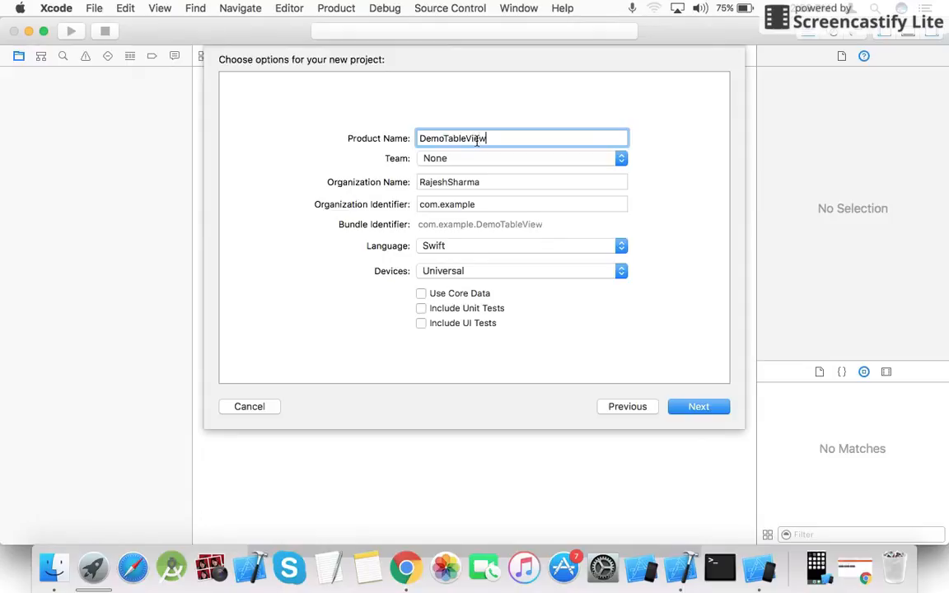
type("s")
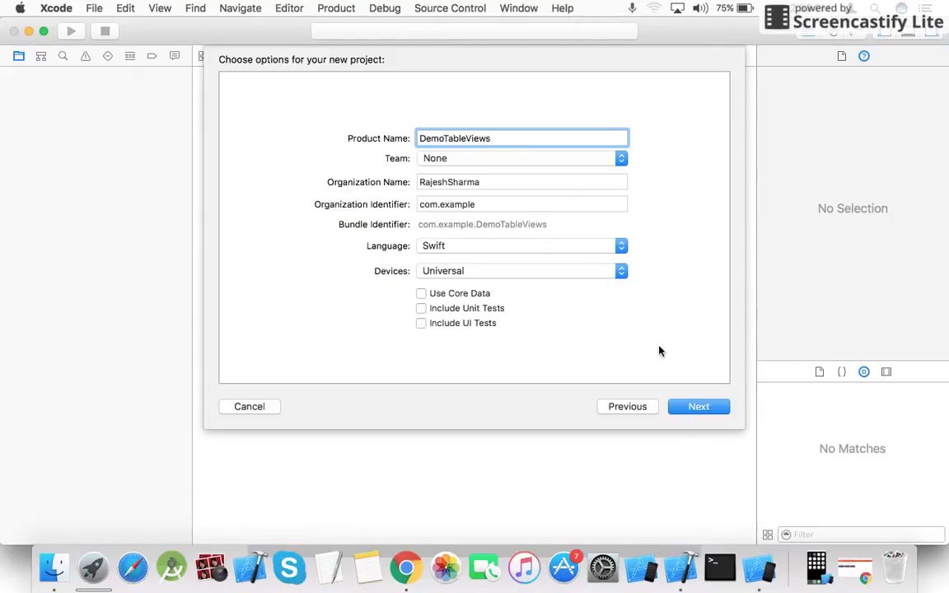
left_click(698, 405)
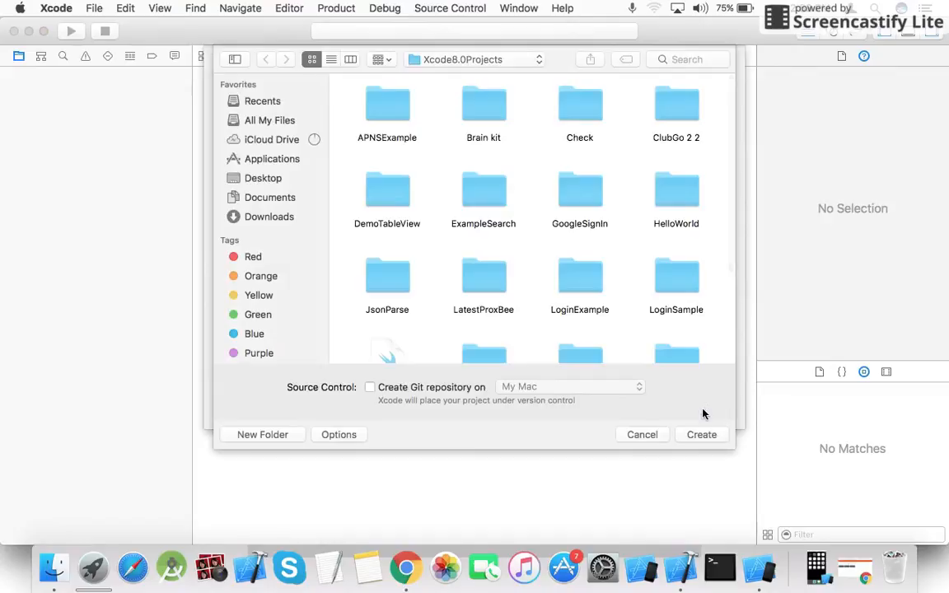
left_click(643, 435)
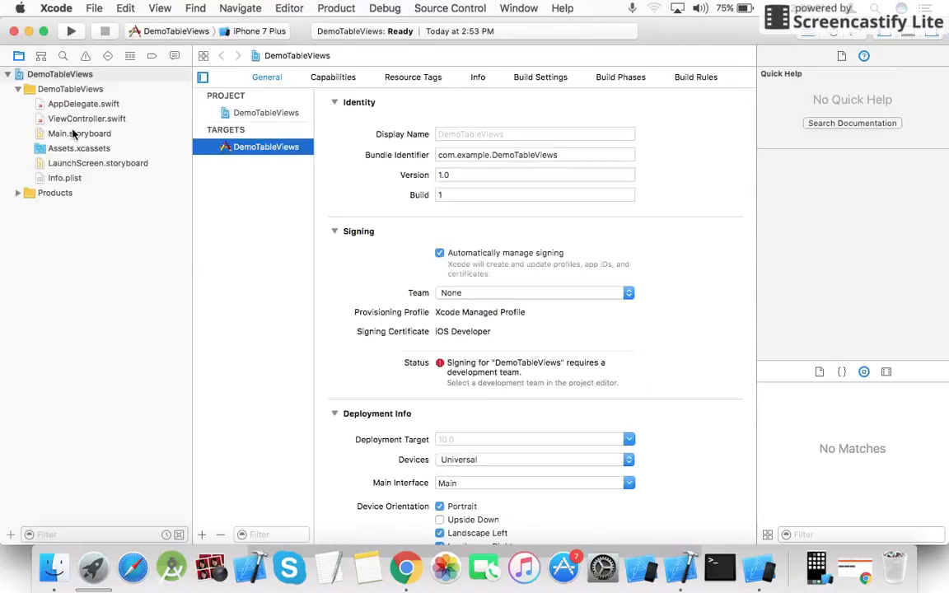
In Main.storyboard, find the Table View in the Object Library and drop it onto the view controller.
left_click(79, 134)
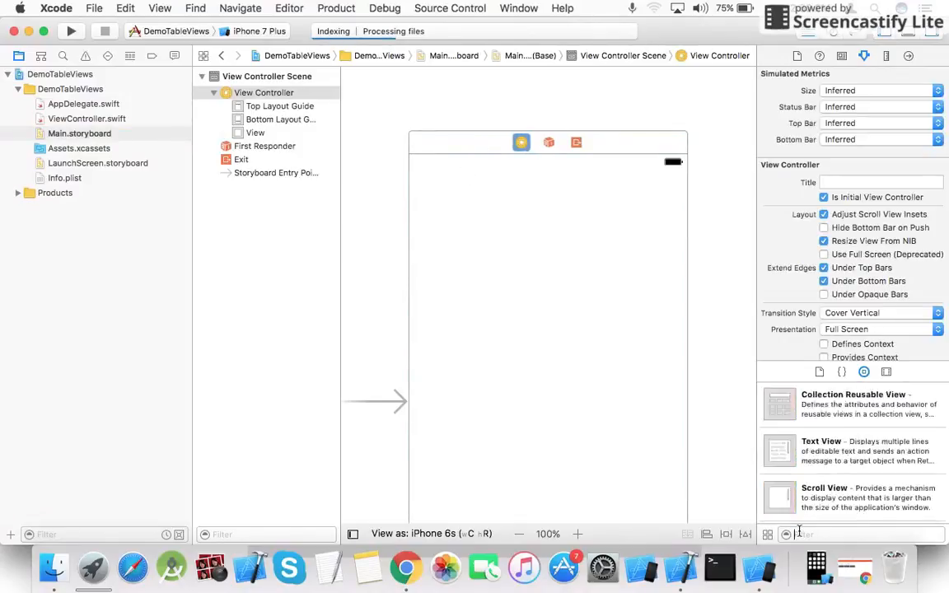
type("UI")
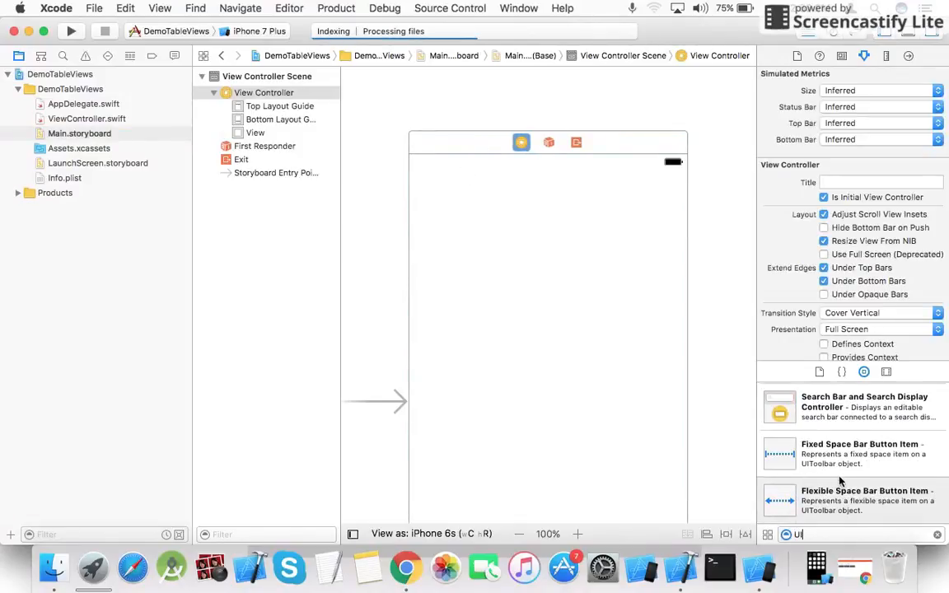
type("table")
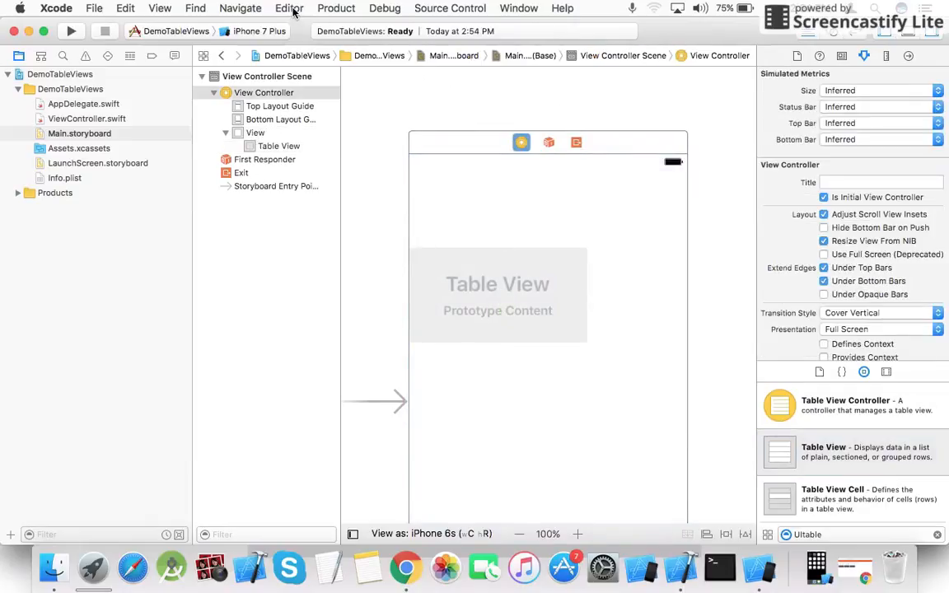
Embed the controller in a Navigation Controller titled TableView Demo and enlarge the table view to fill the screen.
left_click(290, 9)
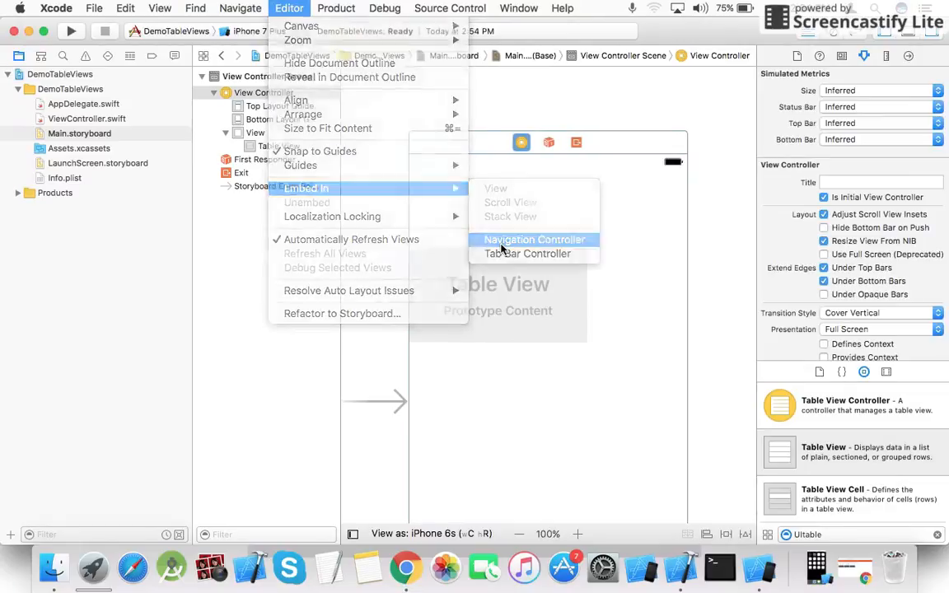
left_click(534, 239)
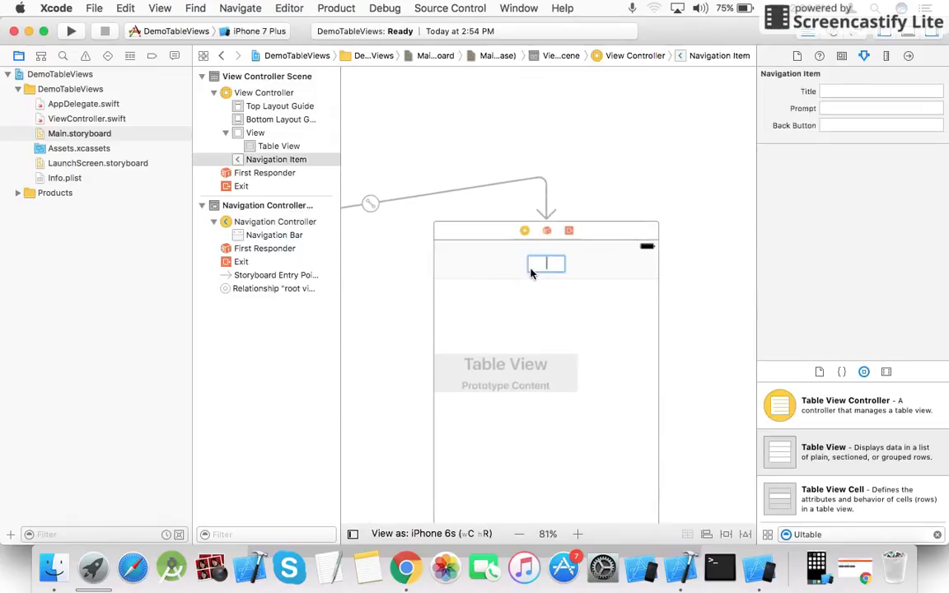
type("TA")
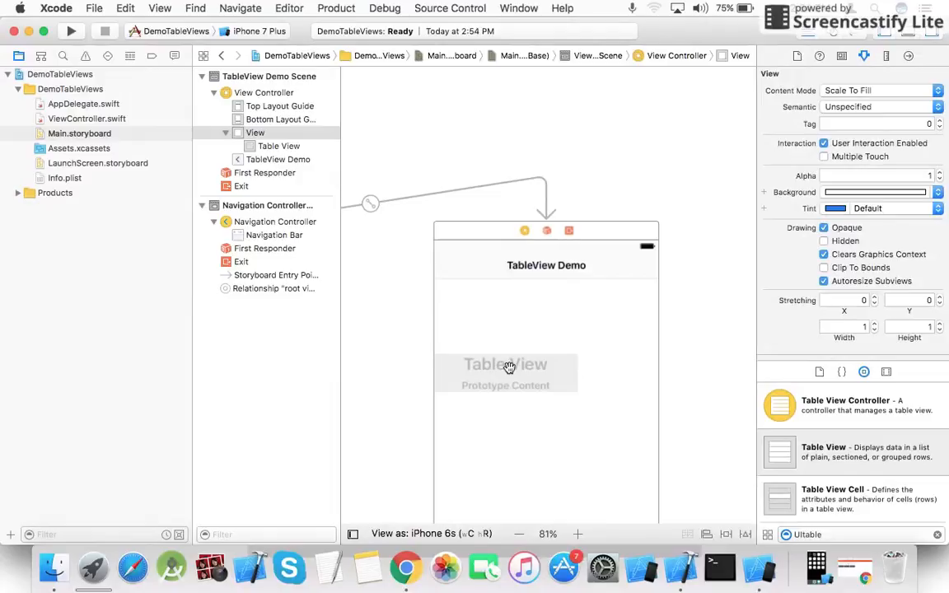
left_click(504, 364)
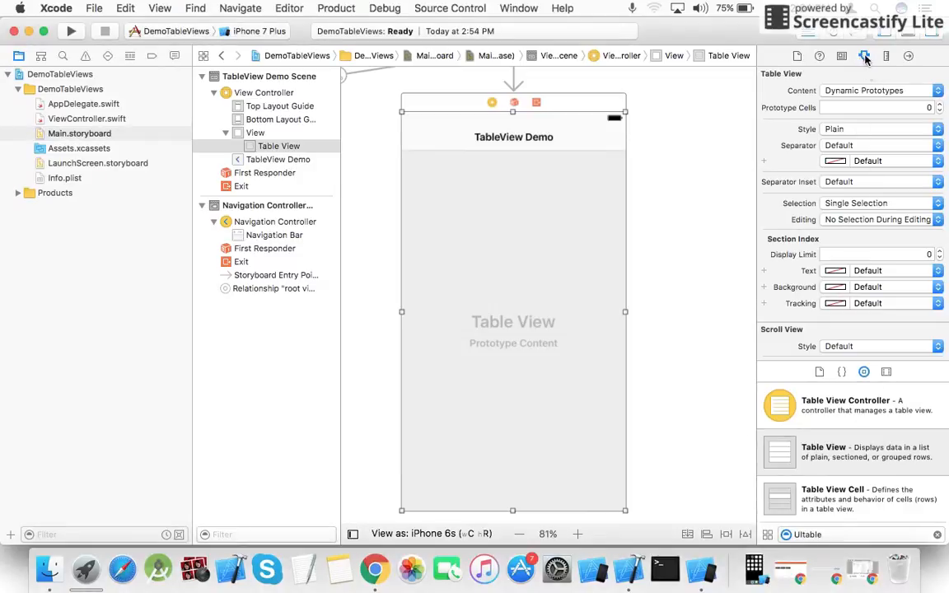
Give the table view one prototype cell and select it in the scene outline.
left_click(939, 104)
type("Image")
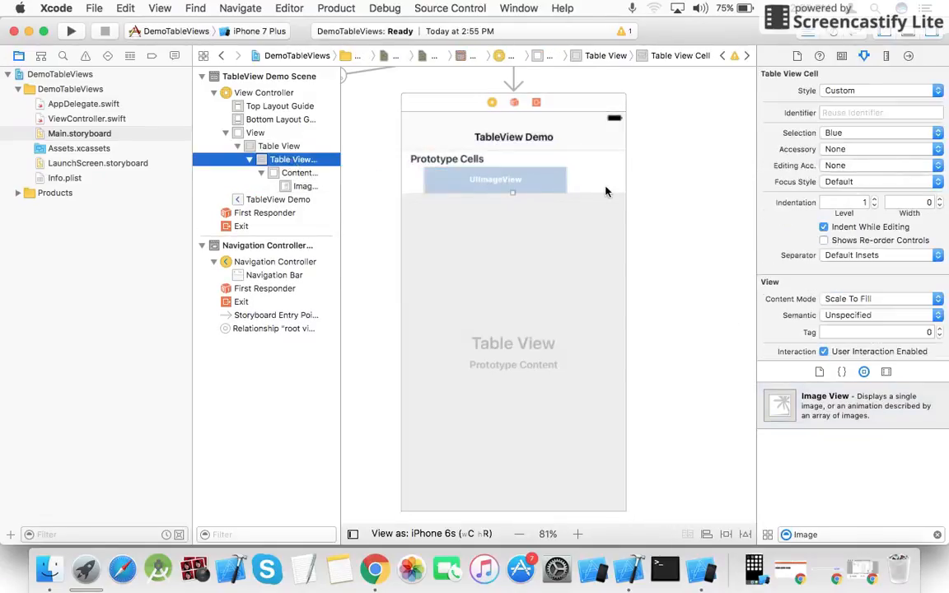
left_click(293, 158)
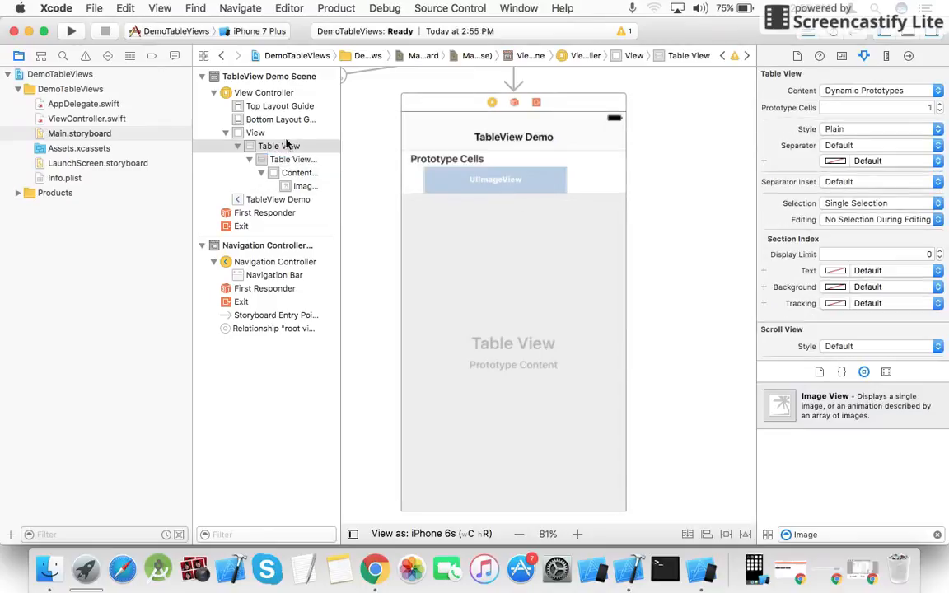
left_click(278, 145)
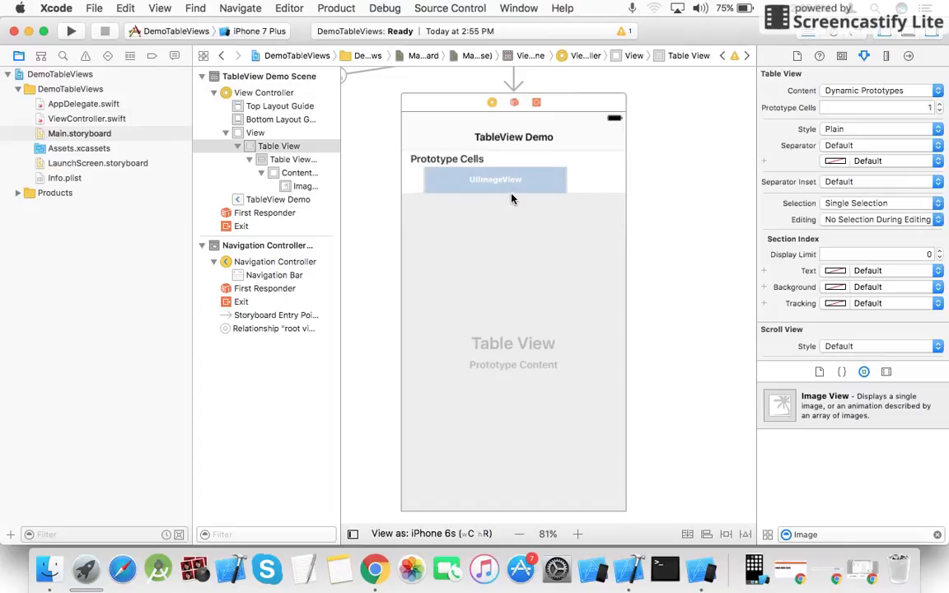
left_click(293, 159)
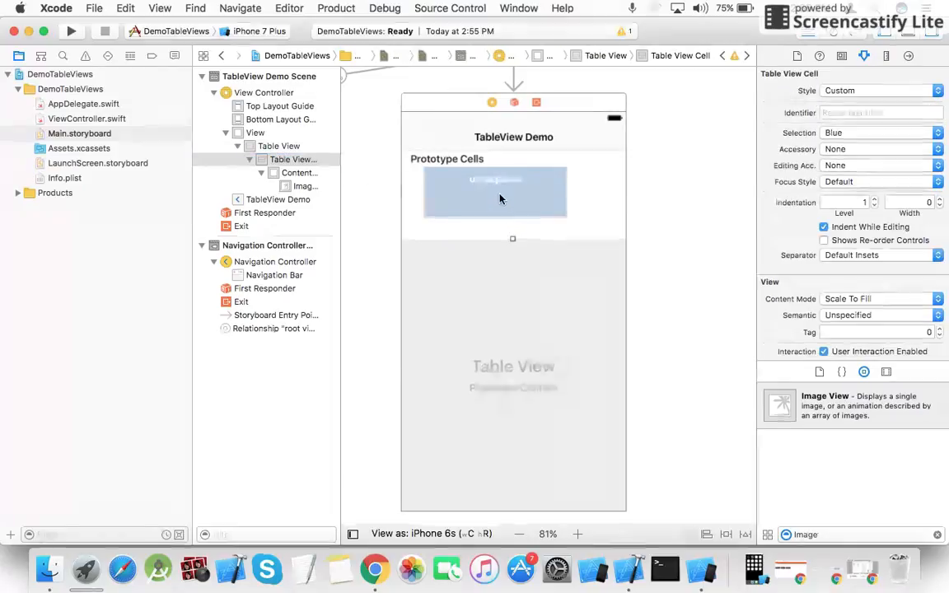
Resize the image view inside the cell and make the cell row taller.
left_click(494, 194)
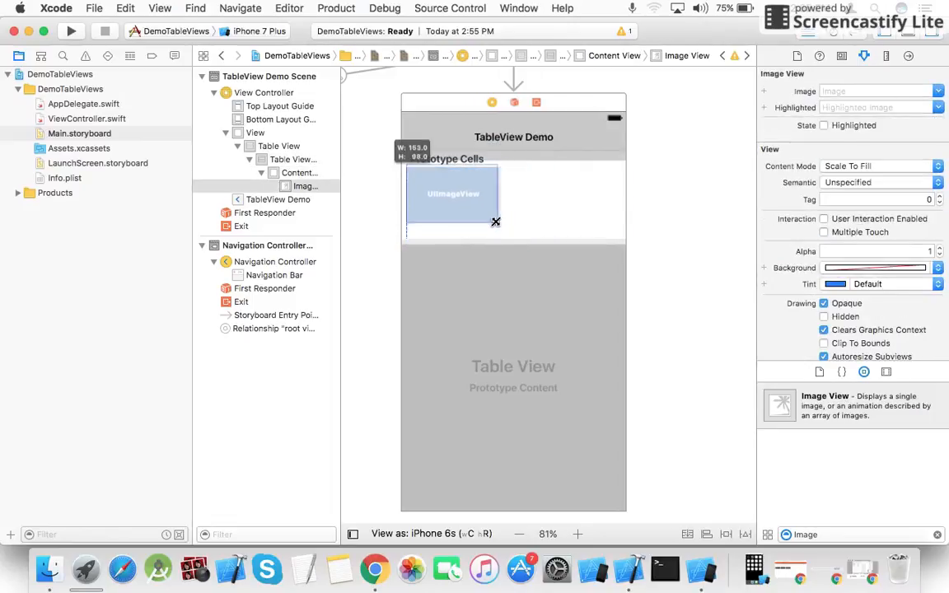
left_click_drag(495, 220, 478, 224)
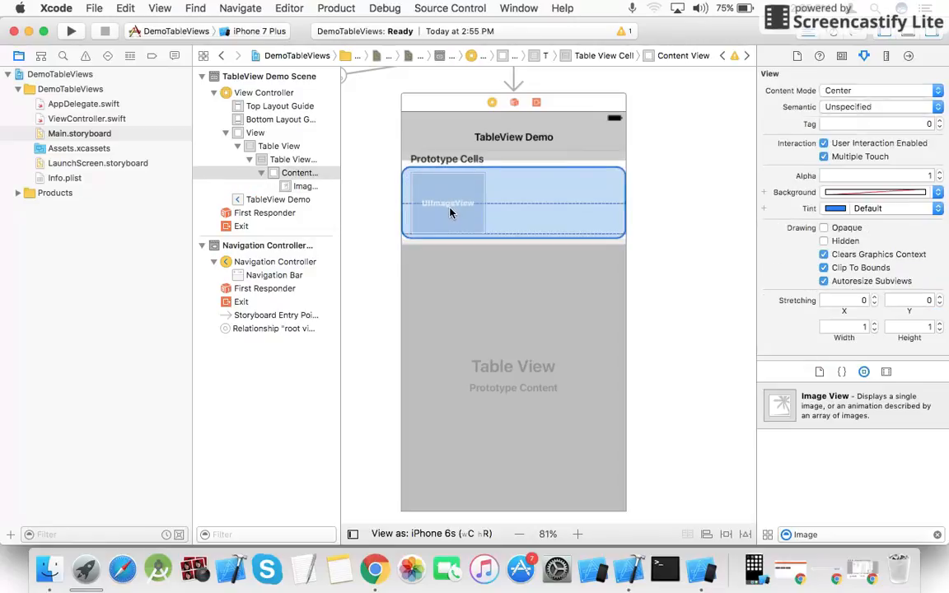
left_click(448, 202)
type("label")
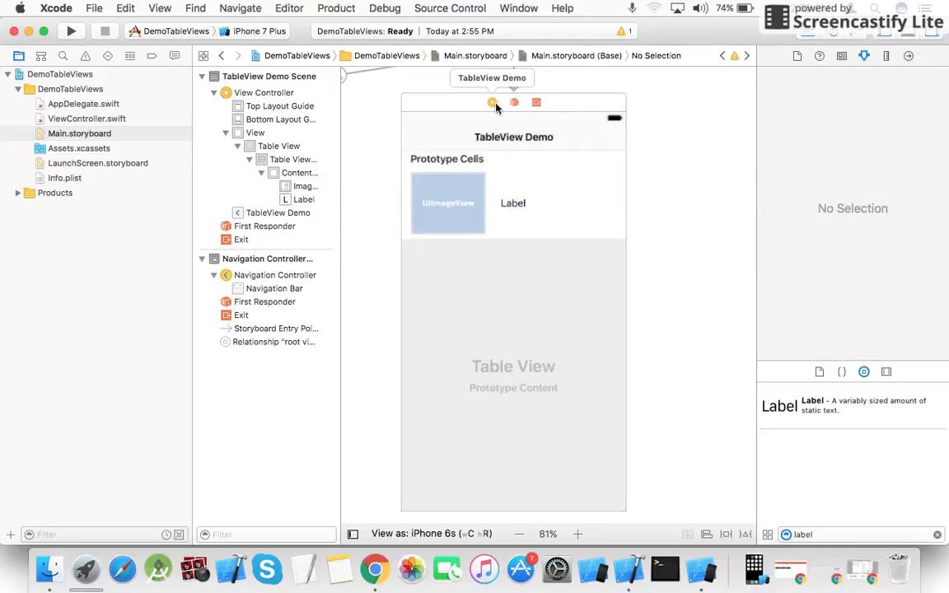
Set the prototype cell's reuse identifier to 'cell'.
left_click(491, 103)
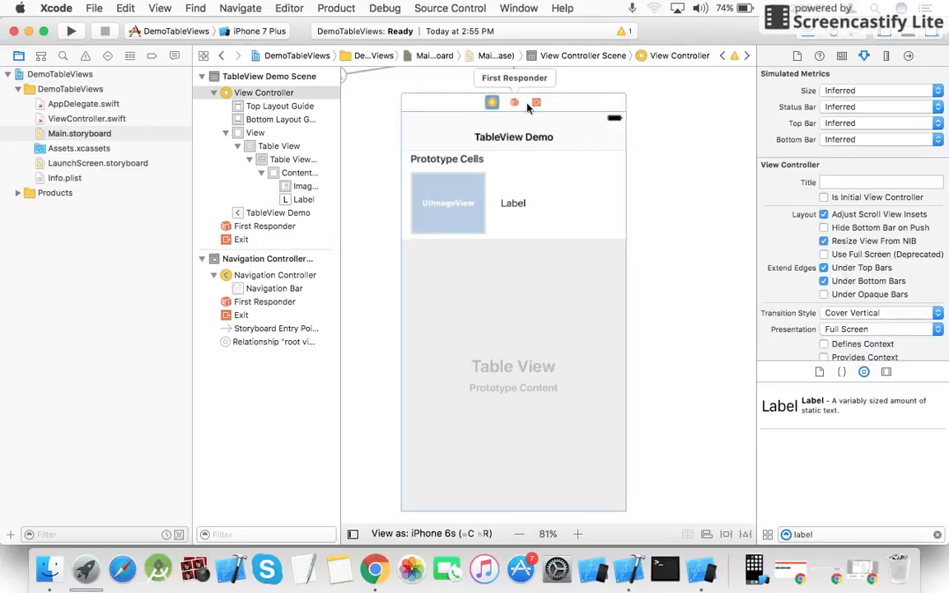
left_click(293, 158)
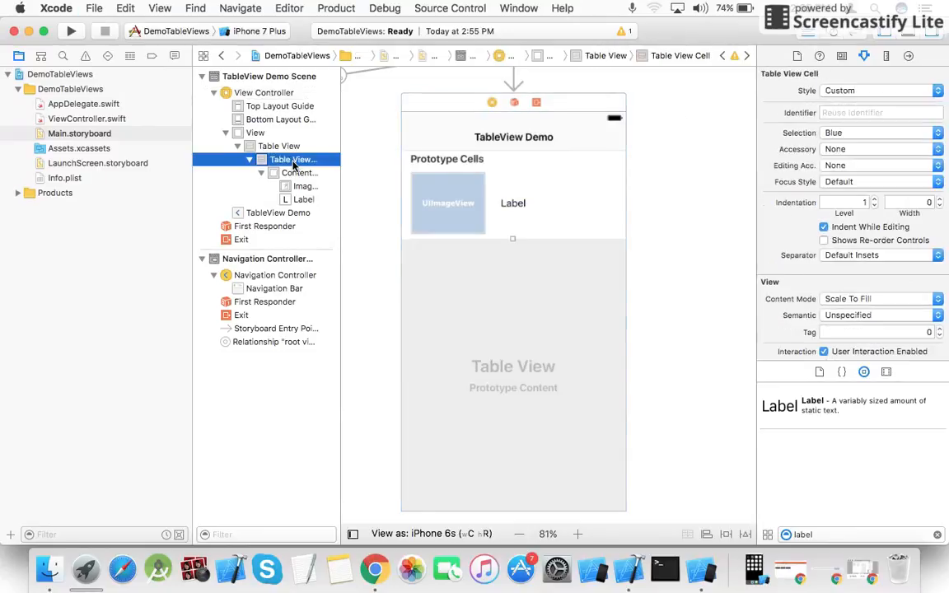
left_click(880, 112)
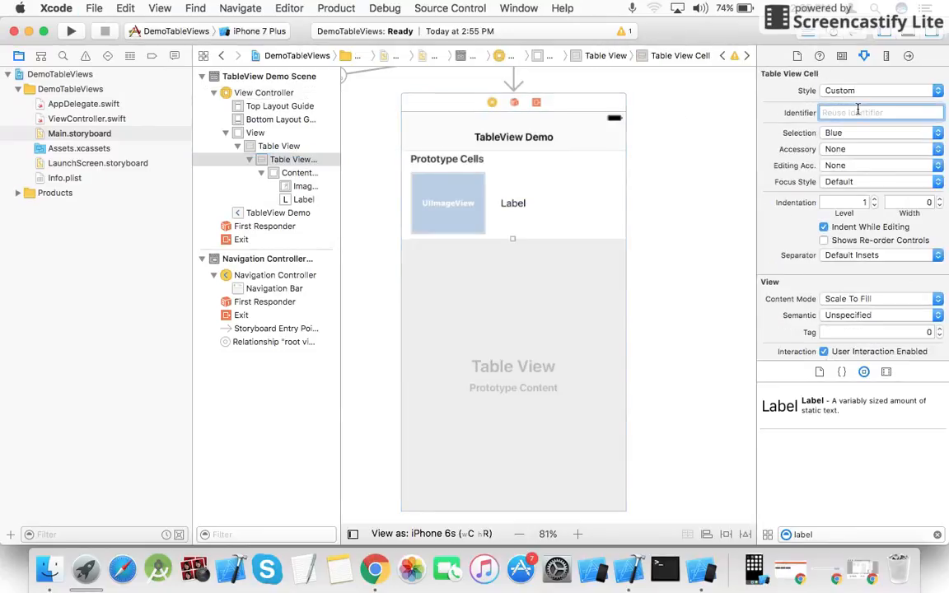
type("cell")
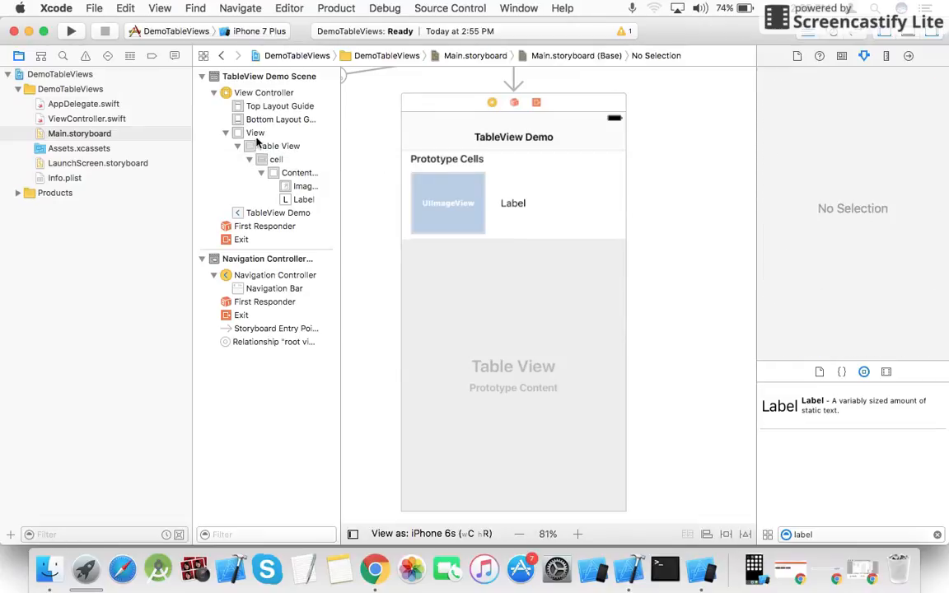
Connect the table view to a MyTableView outlet in ViewController.swift.
left_click(254, 132)
type("MyT")
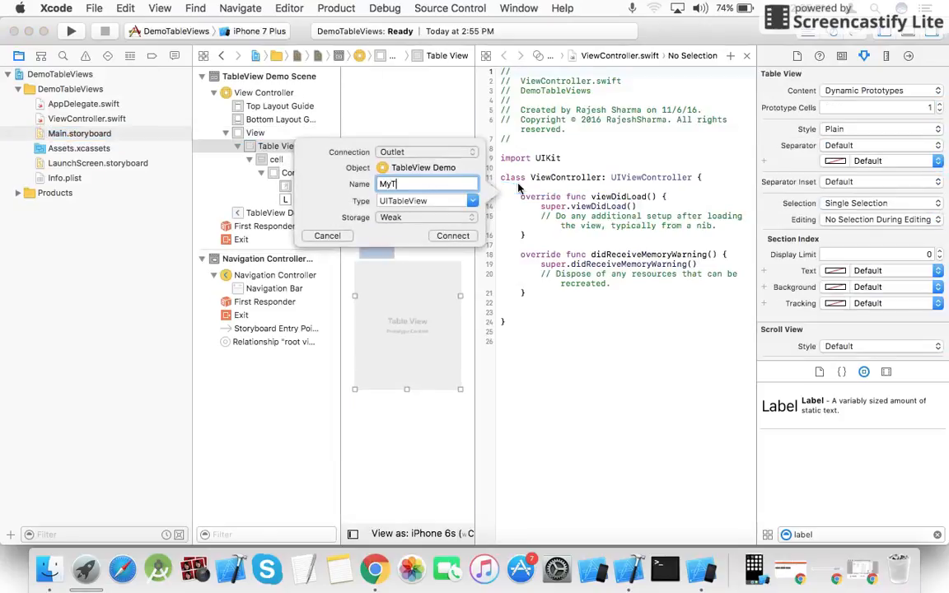
type("ableView")
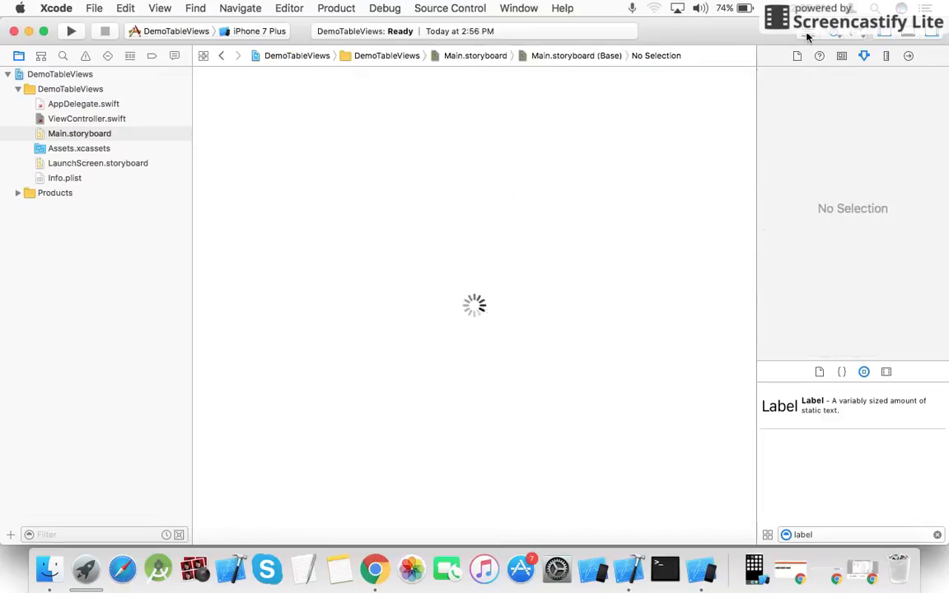
Return to the storyboard's prototype cell and start adding a new file.
left_click(86, 118)
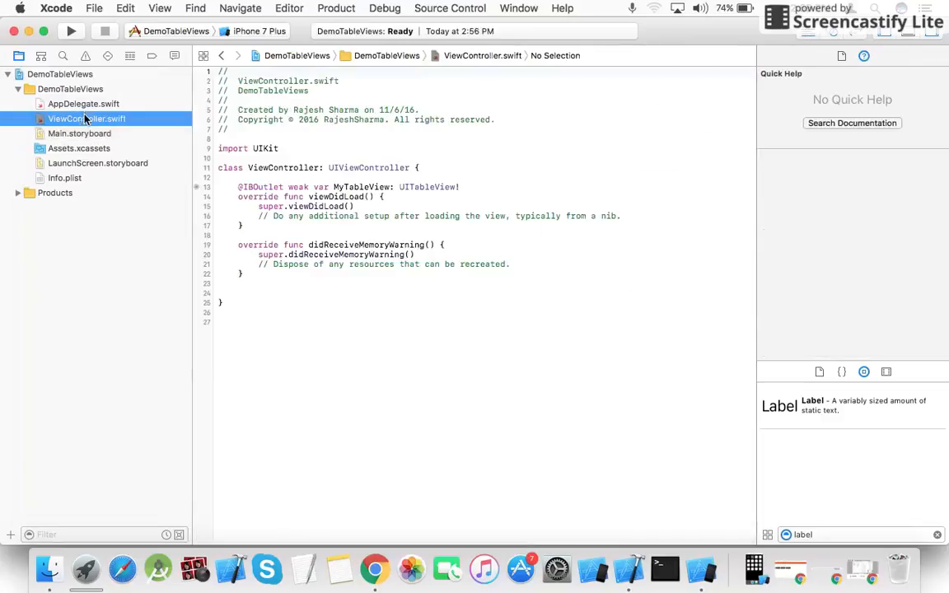
left_click(79, 133)
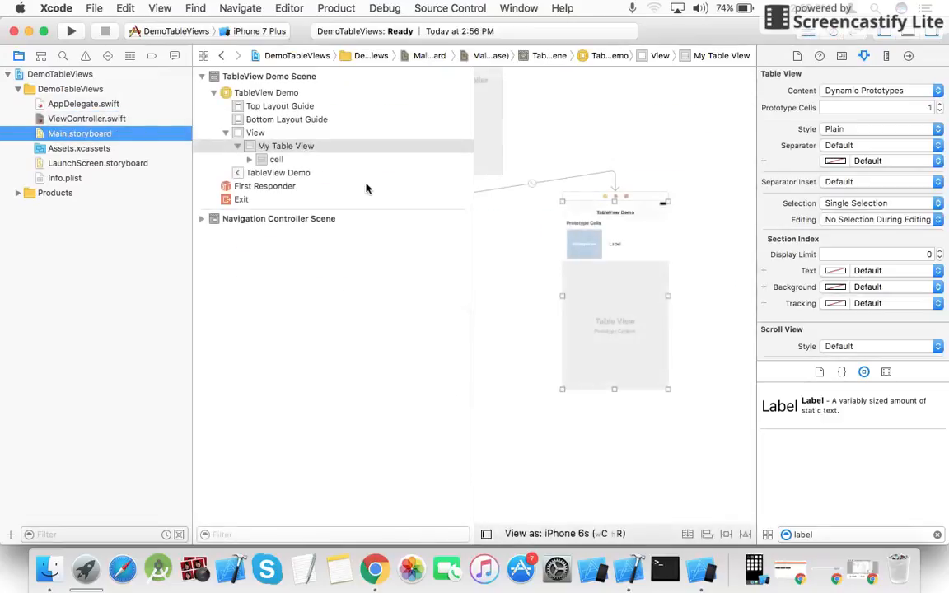
left_click(277, 159)
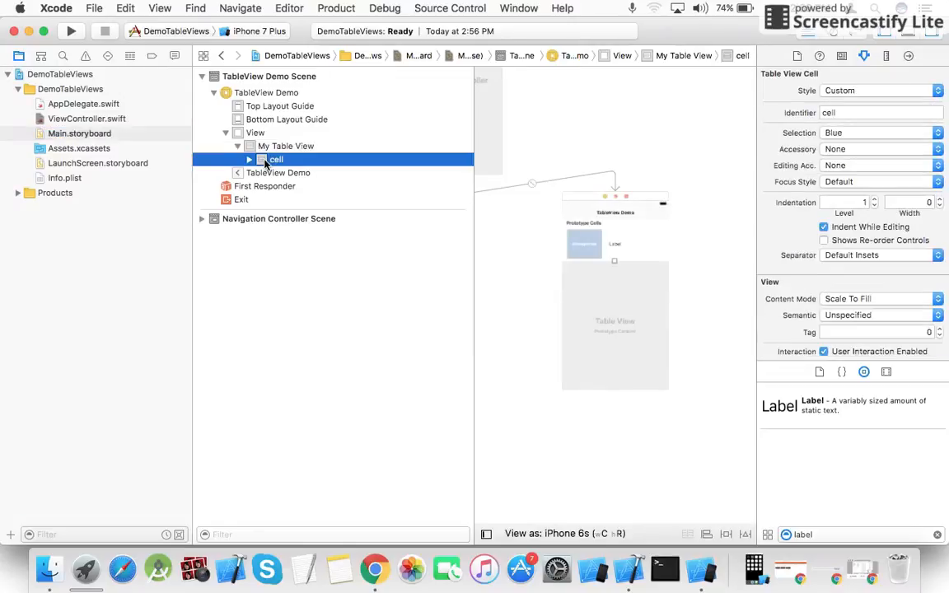
left_click(94, 8)
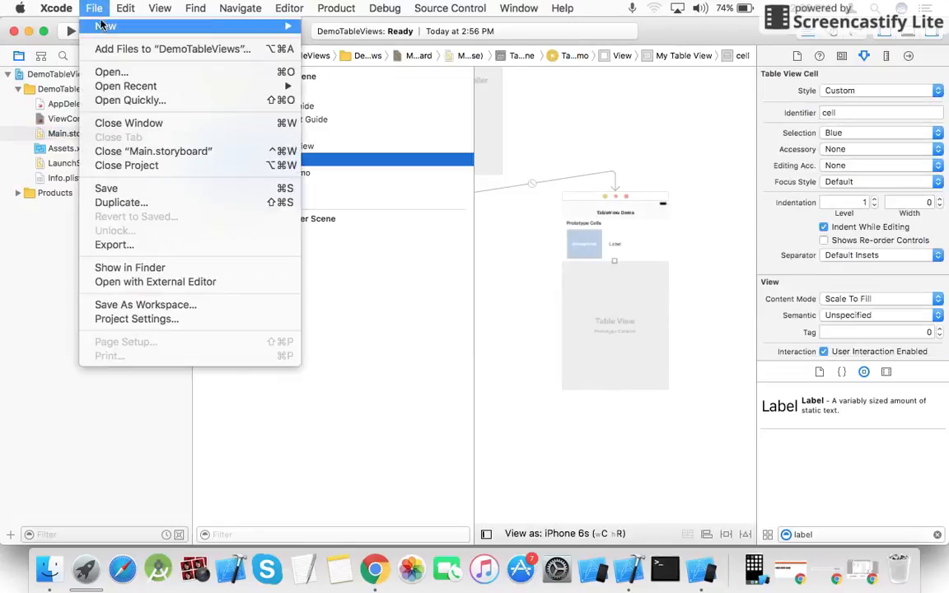
mouse_move(105, 26)
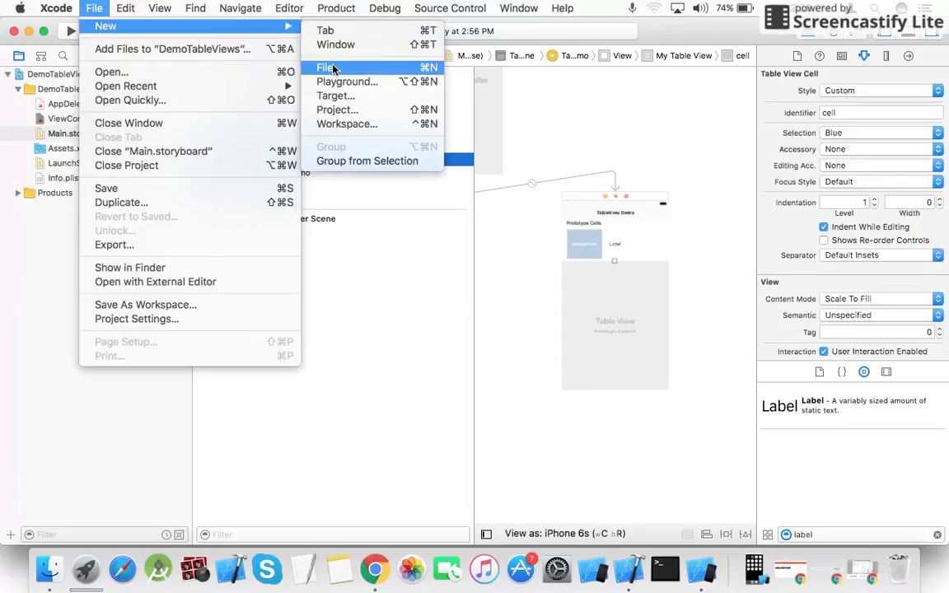
Create a Cocoa Touch Class MyTableViewCell subclassing UITableViewCell and save it in the project.
left_click(324, 66)
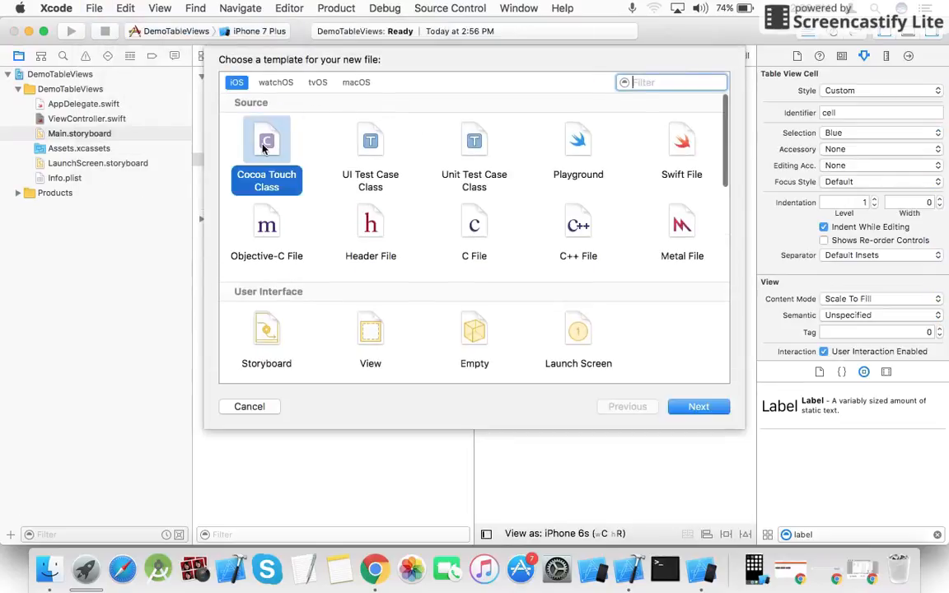
left_click(698, 405)
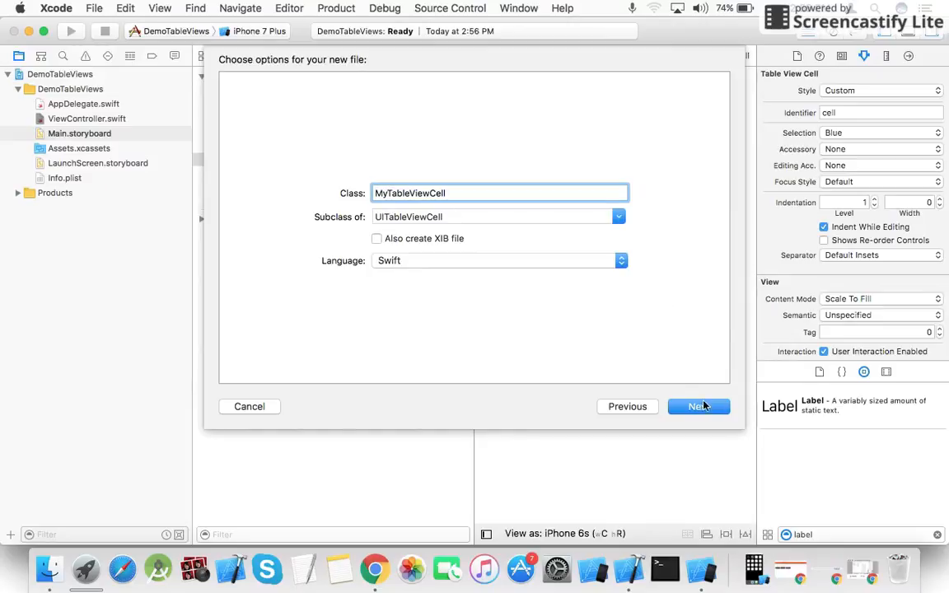
left_click(699, 405)
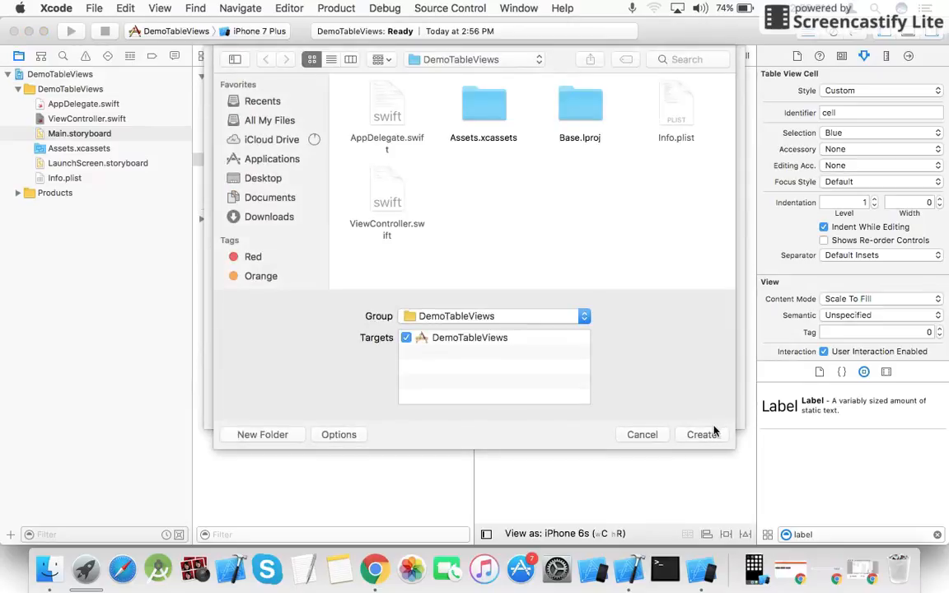
left_click(702, 435)
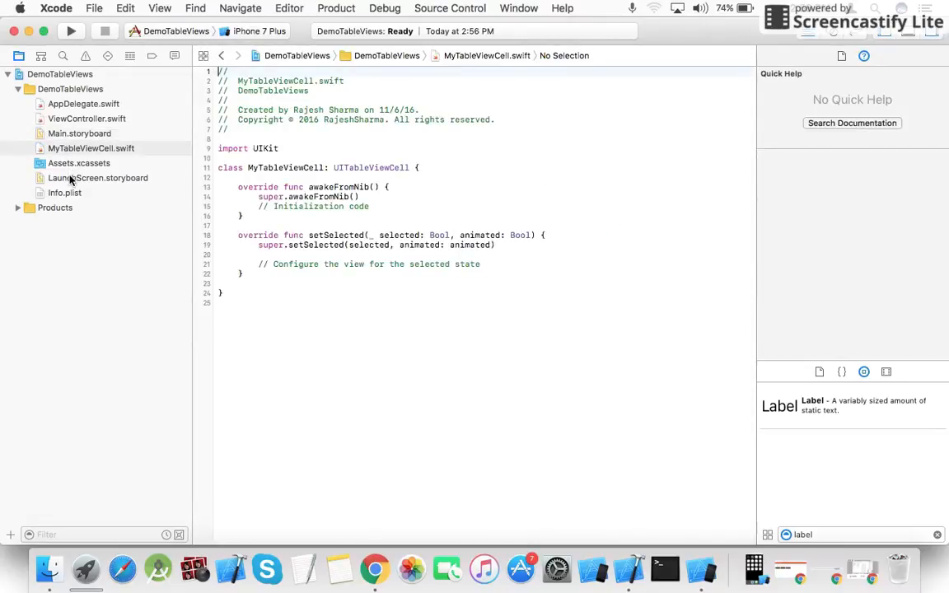
Set the prototype cell's class to MyTableViewCell with its source shown beside the storyboard.
left_click(79, 133)
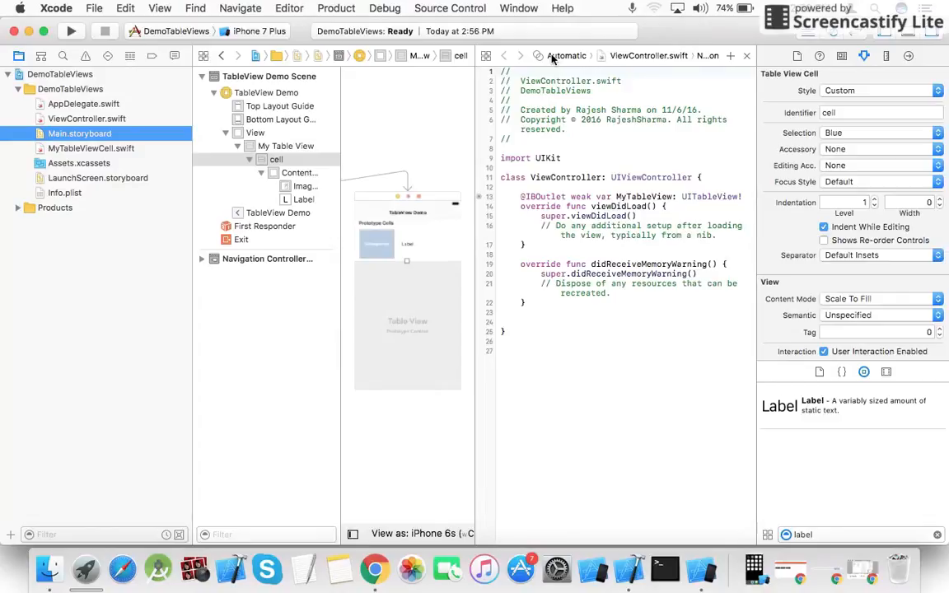
left_click(567, 56)
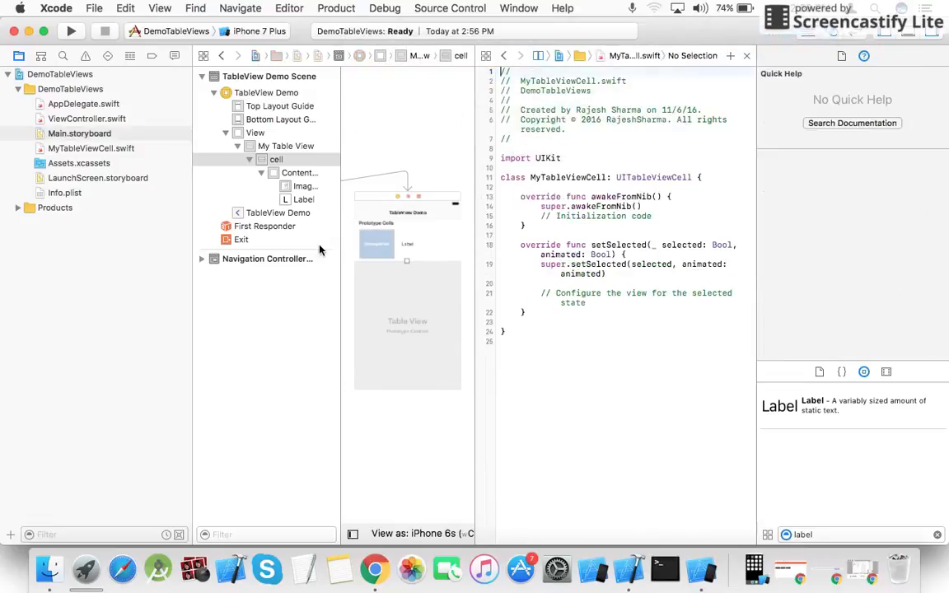
left_click(299, 184)
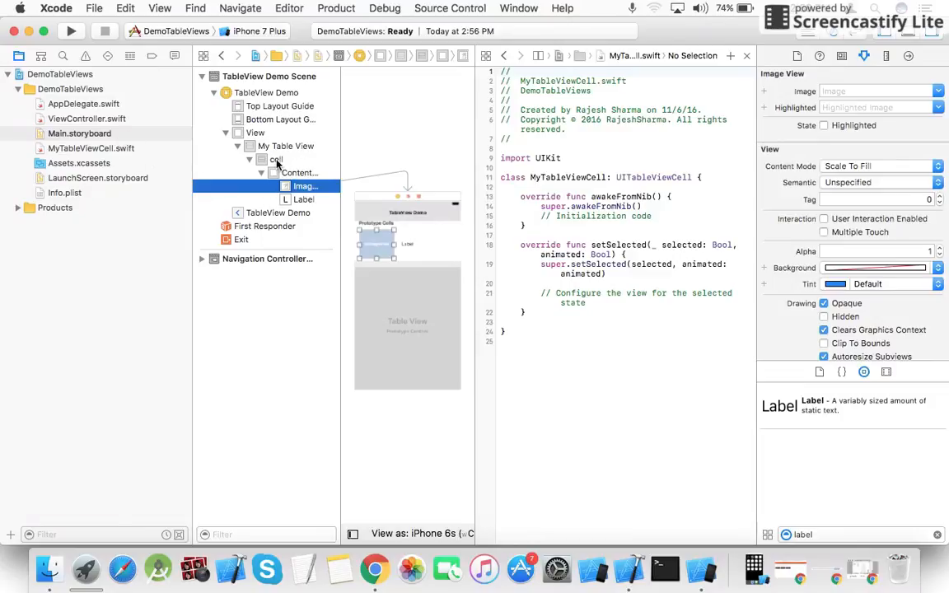
left_click(277, 158)
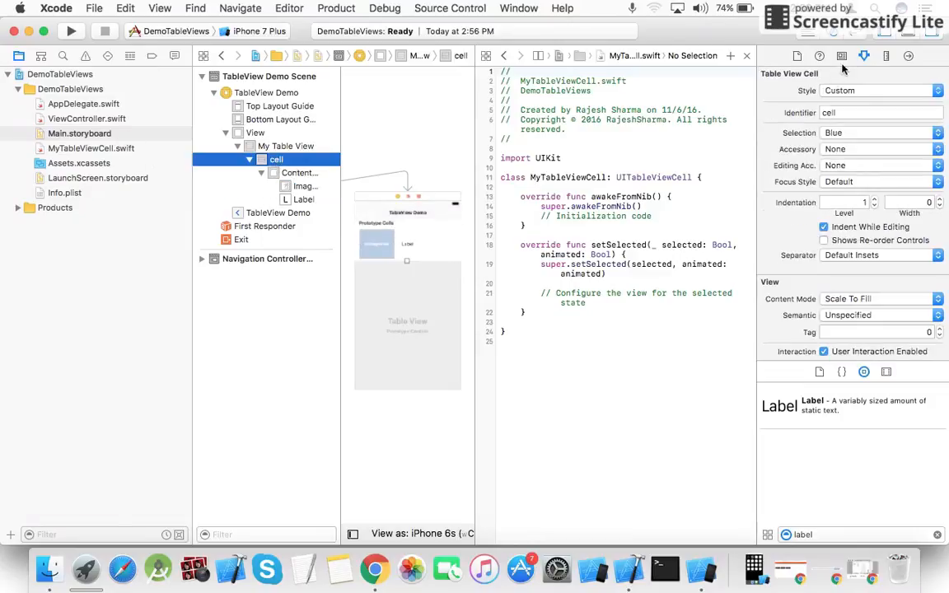
left_click(840, 56)
type("MyTableViewCell")
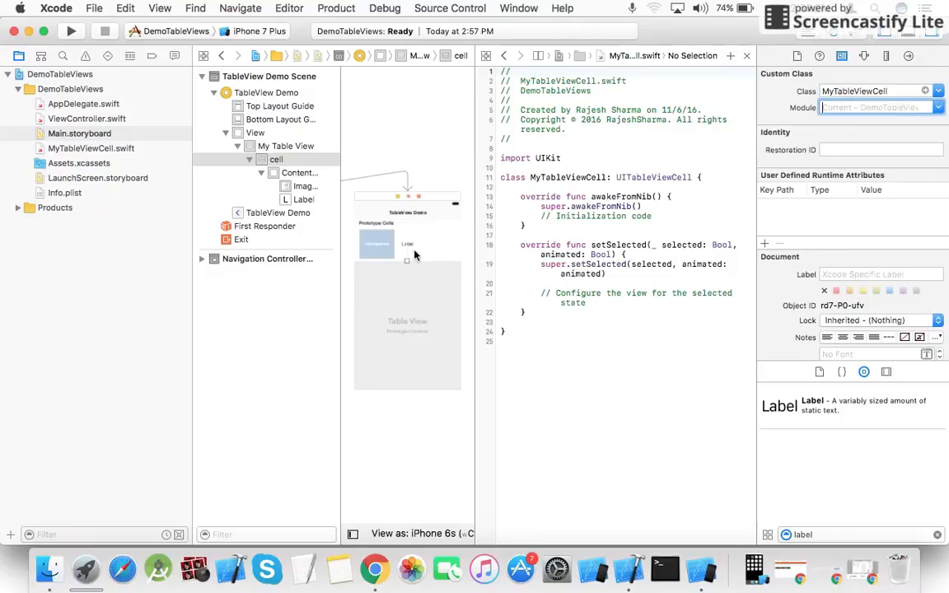
Connect the cell's image view and label as outlets My_imageView and My_label.
left_click(303, 186)
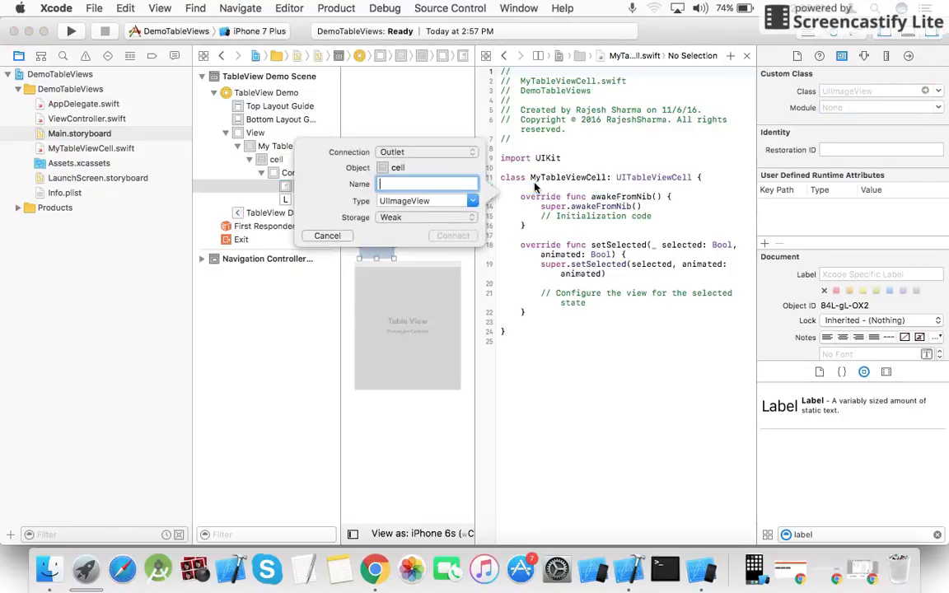
type("My_imageView")
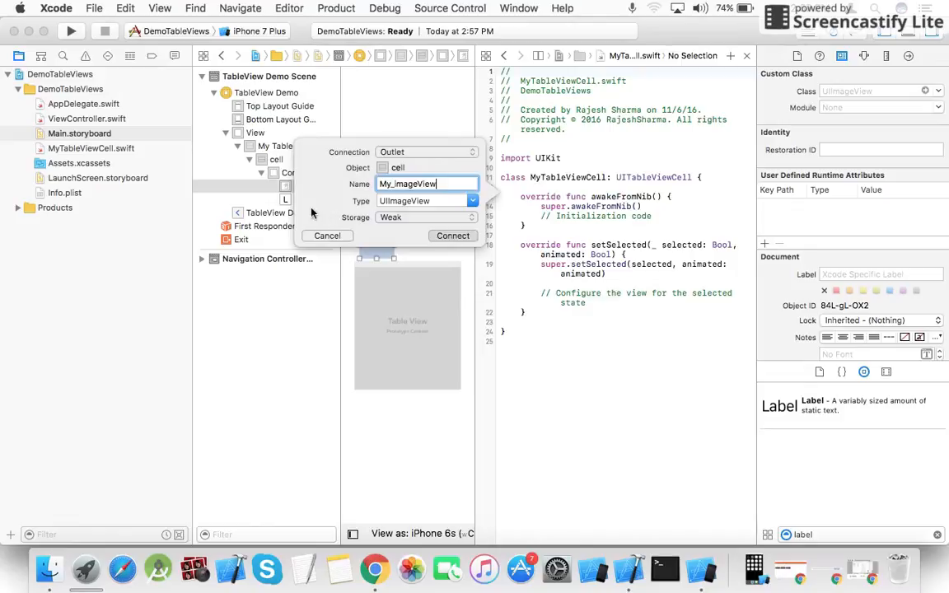
left_click(451, 236)
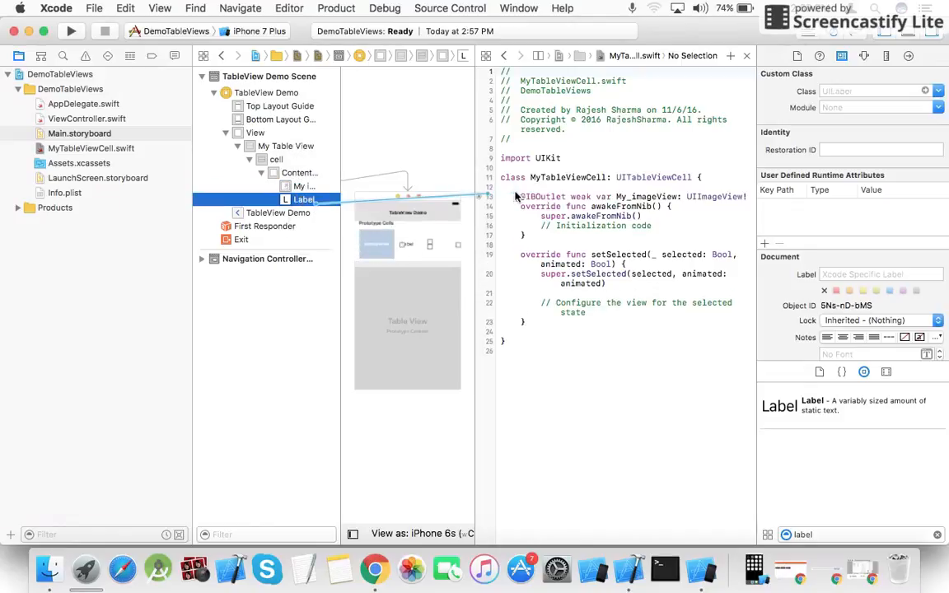
type("M")
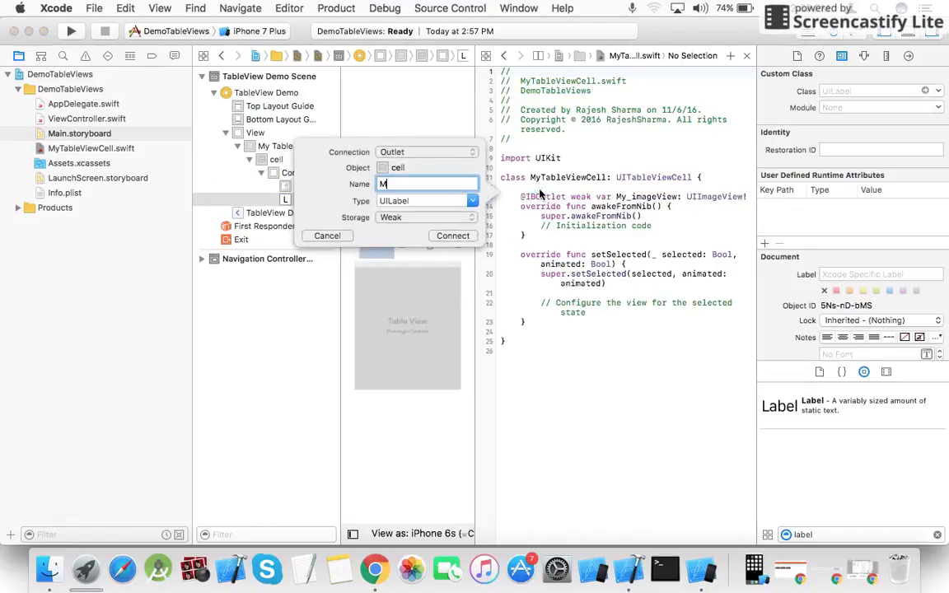
type("y_label")
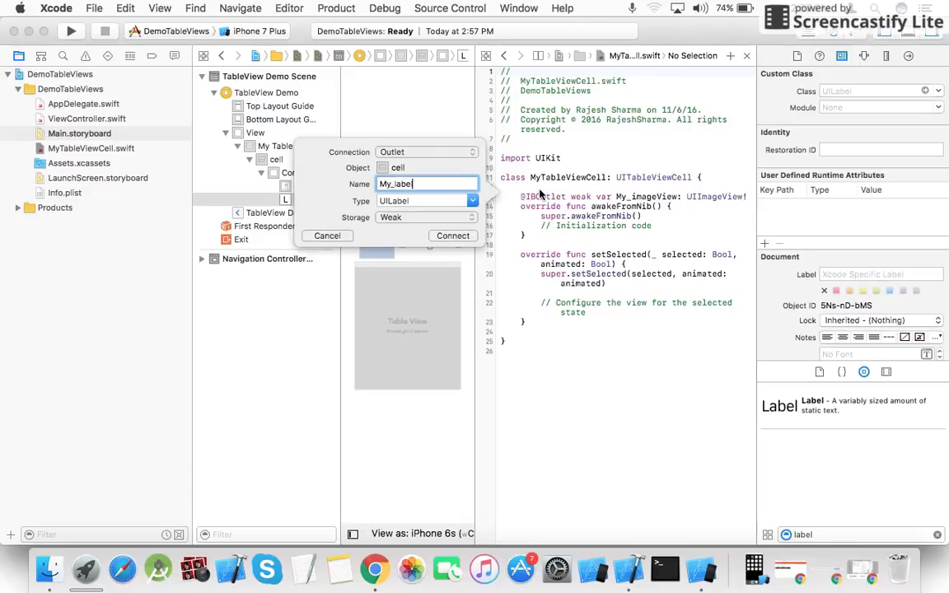
left_click(451, 235)
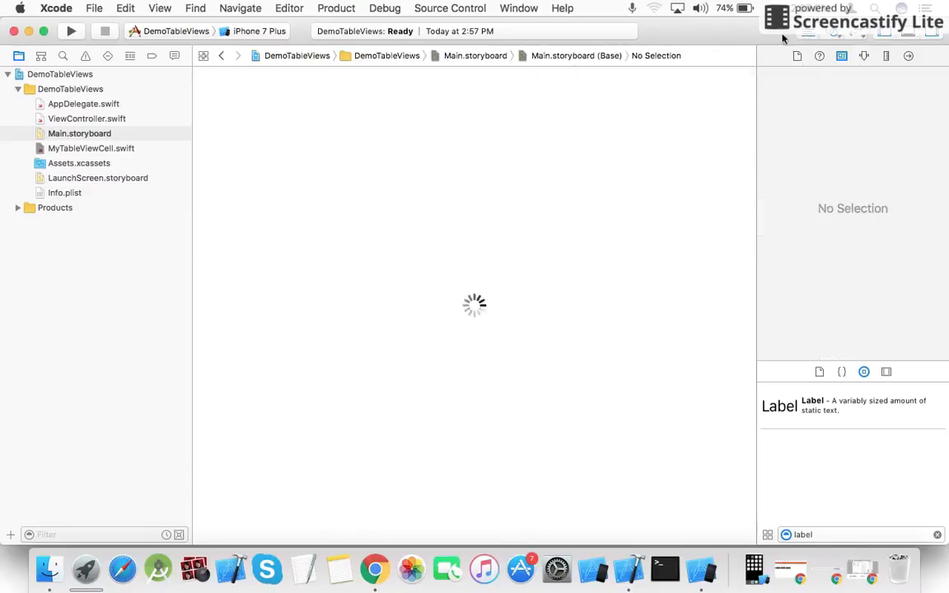
Add UITableViewDelegate and UITableViewDataSource to the ViewController class declaration.
left_click(86, 118)
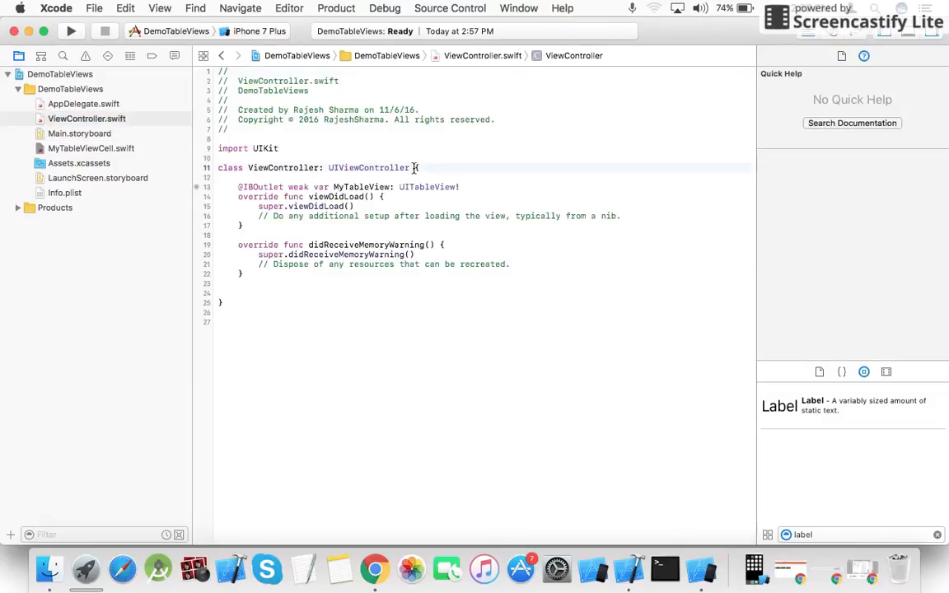
type(", UITableViewDelegate")
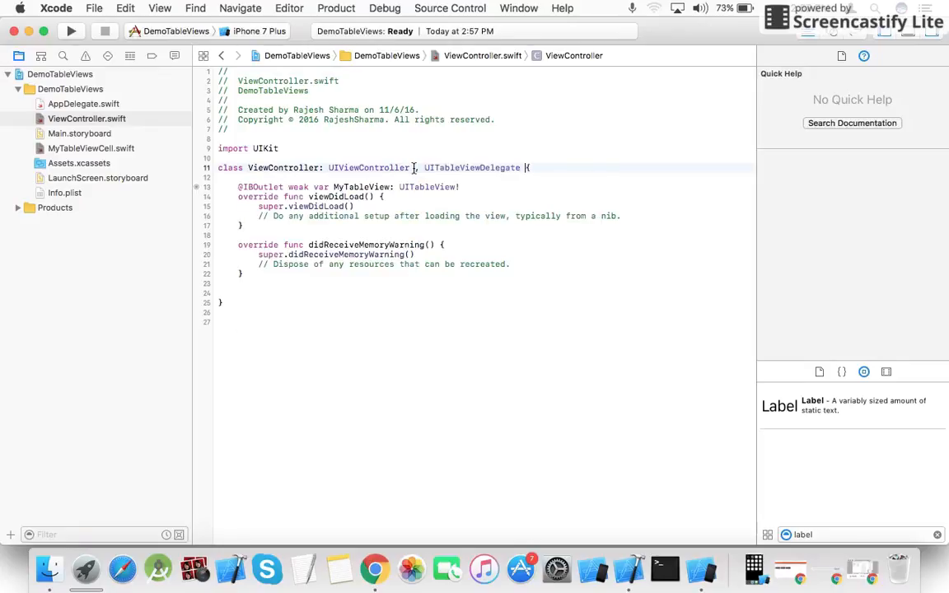
type(", UITableViewDataSource")
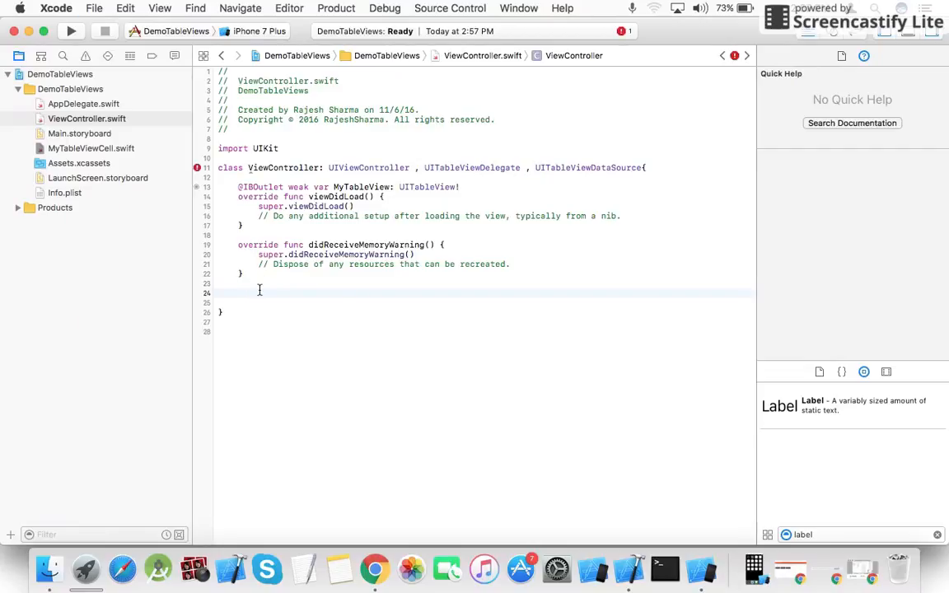
Autocomplete stubs for numberOfRowsInSection, cellForRowAt and didSelectRowAt.
type("numberOfRowsInSection section: Int) -> Int {")
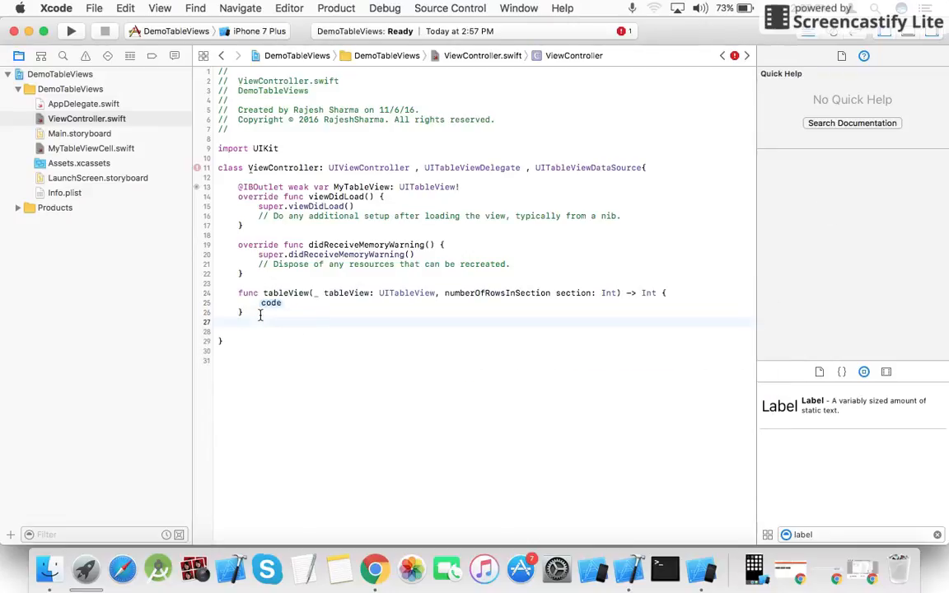
type("q")
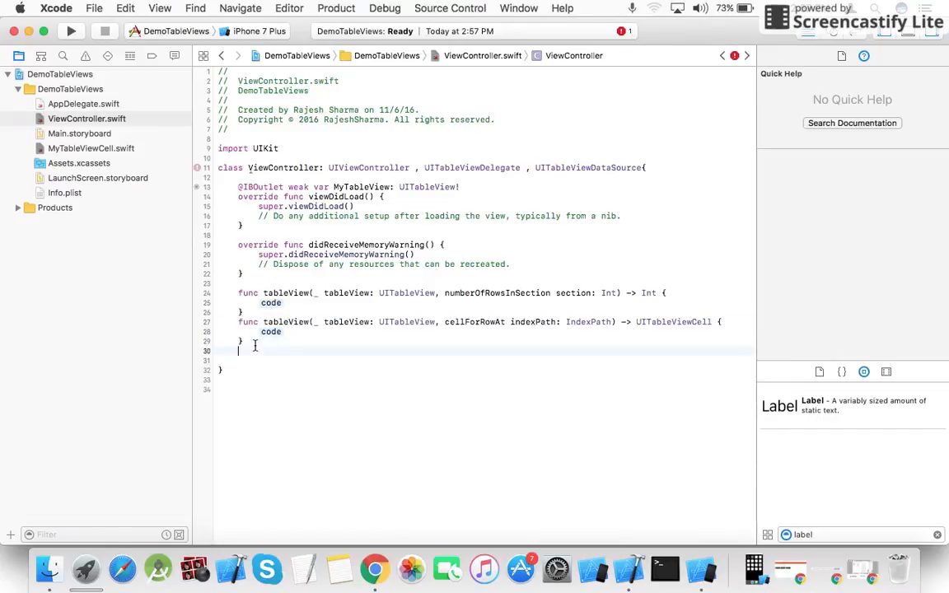
type("did")
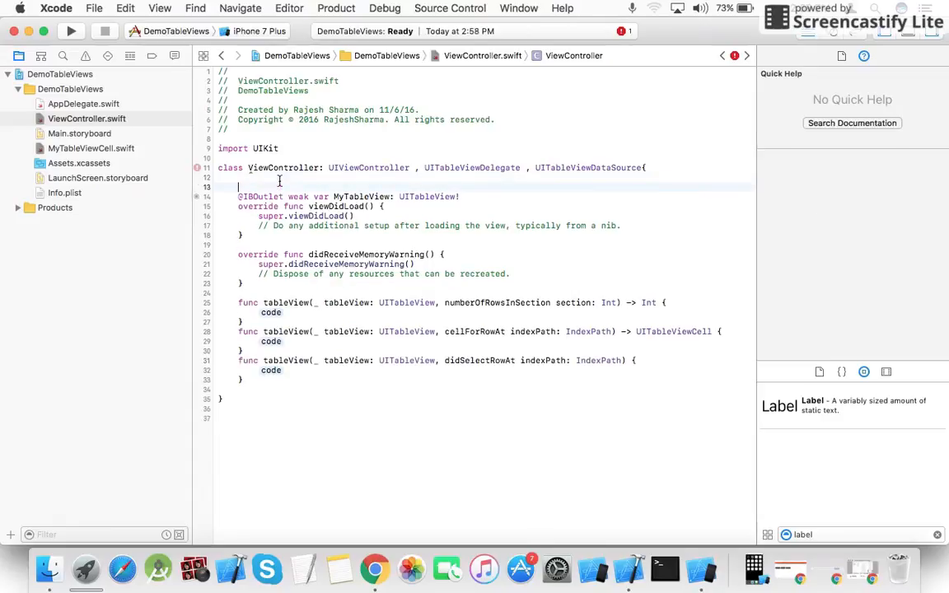
Declare var Titles = ["One", "Two", "Three", "Four", "Five"] in ViewController.
type("var")
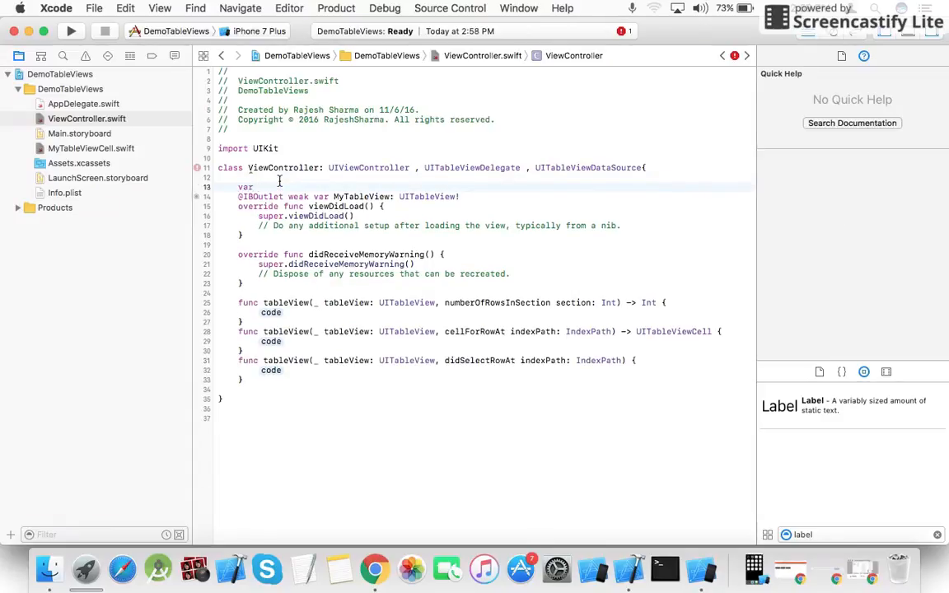
type("Til")
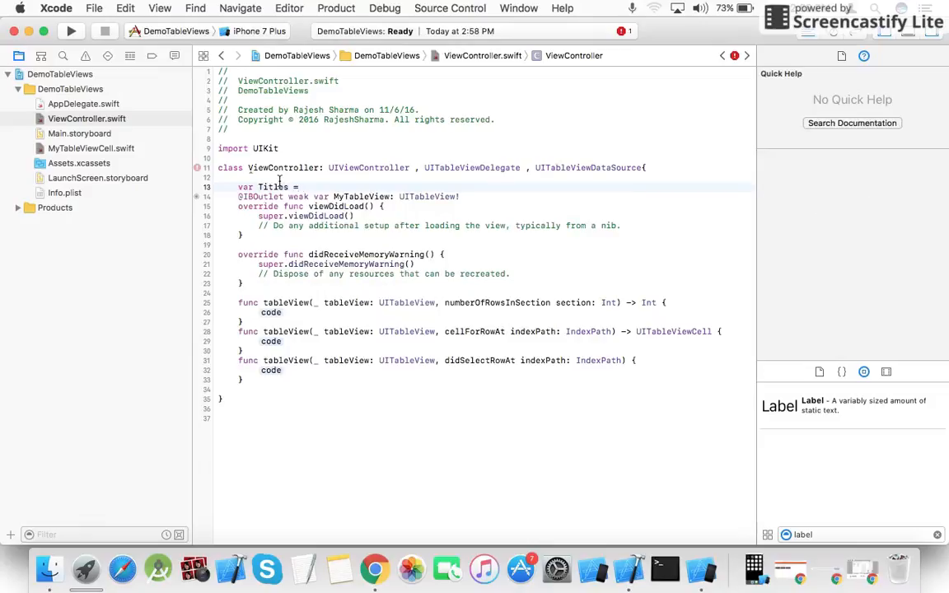
type("[]")
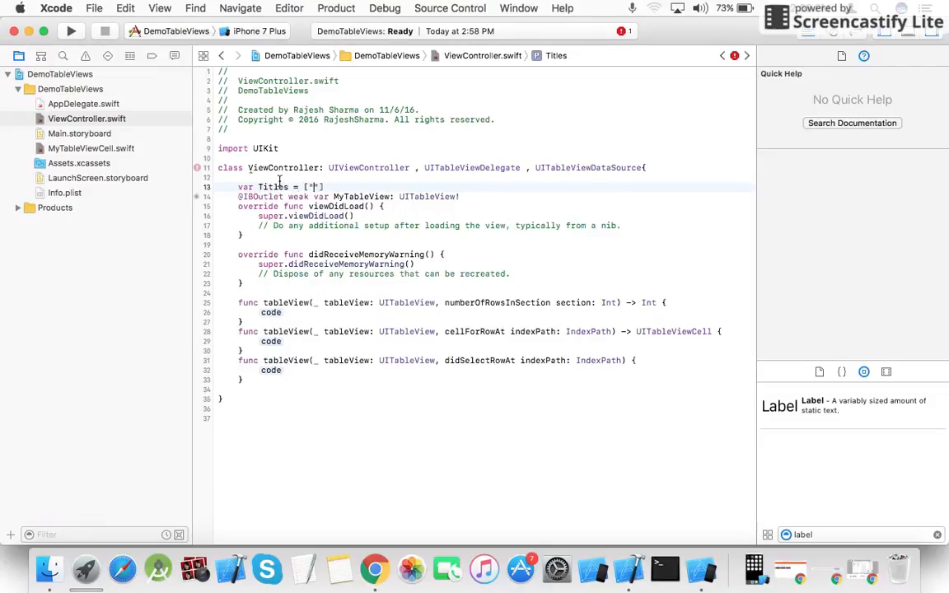
type("One")
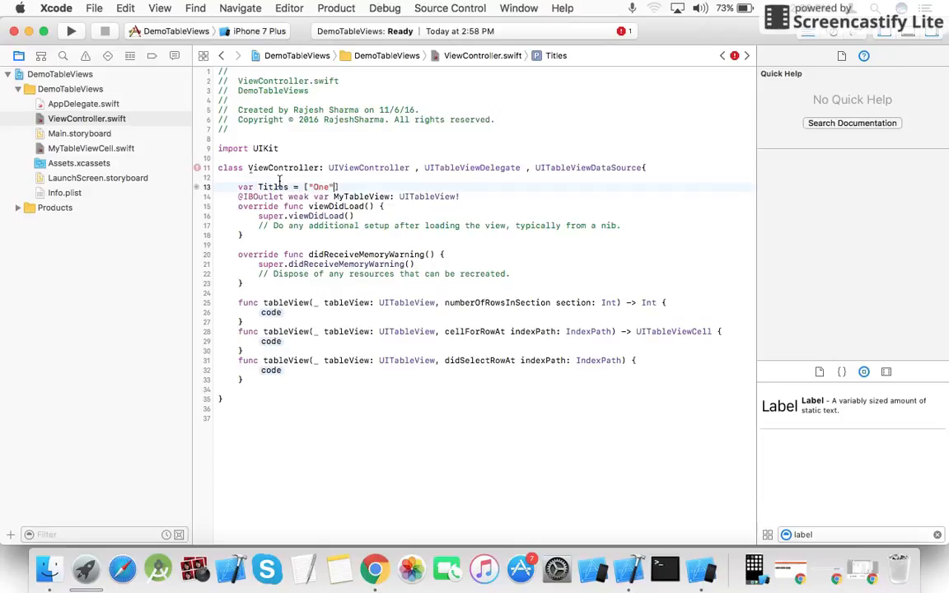
type(", \"\"")
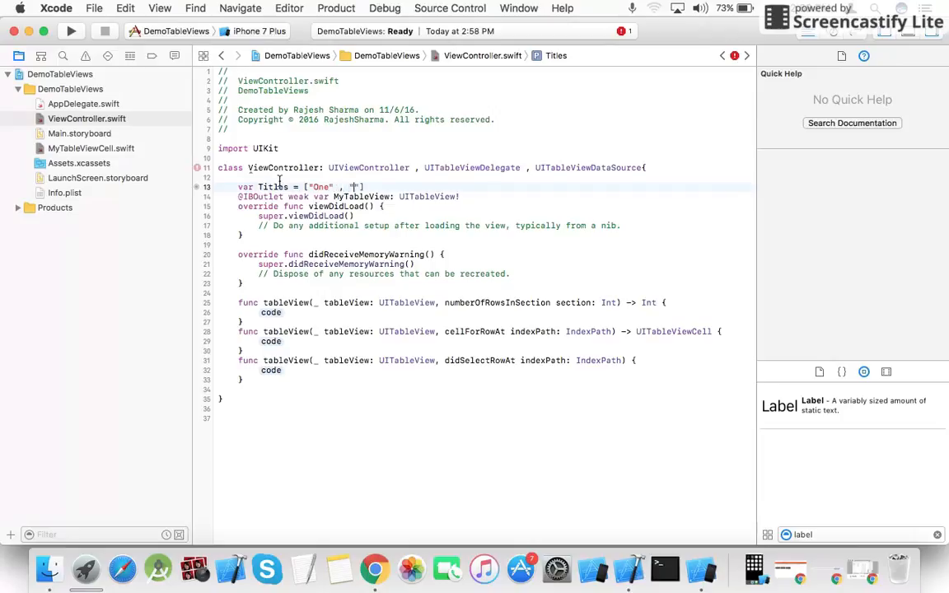
type("Two\" , \"Three\" , \"Four\", \"Five")
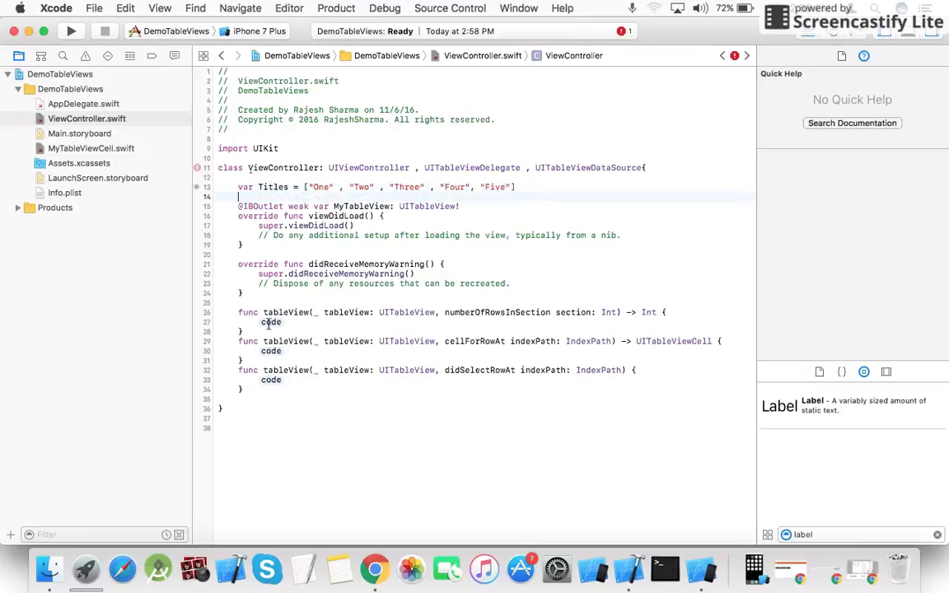
Return Titles.count from numberOfRowsInSection.
type("return Ti")
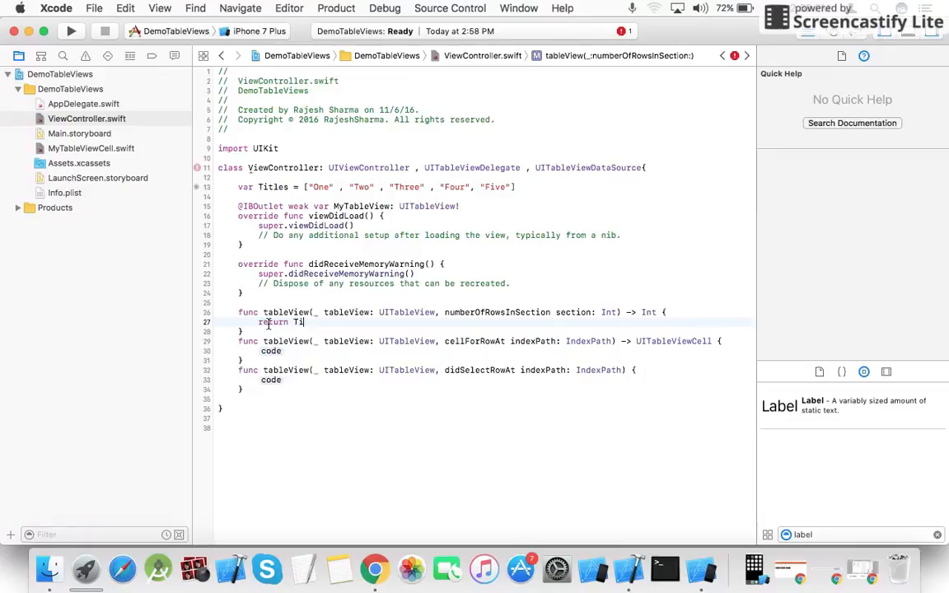
type("tles.")
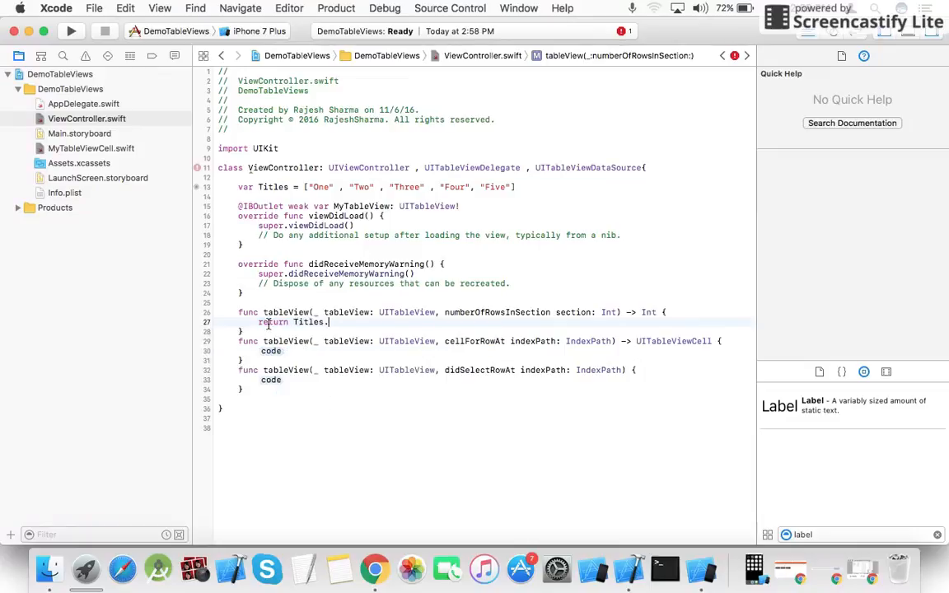
type("count")
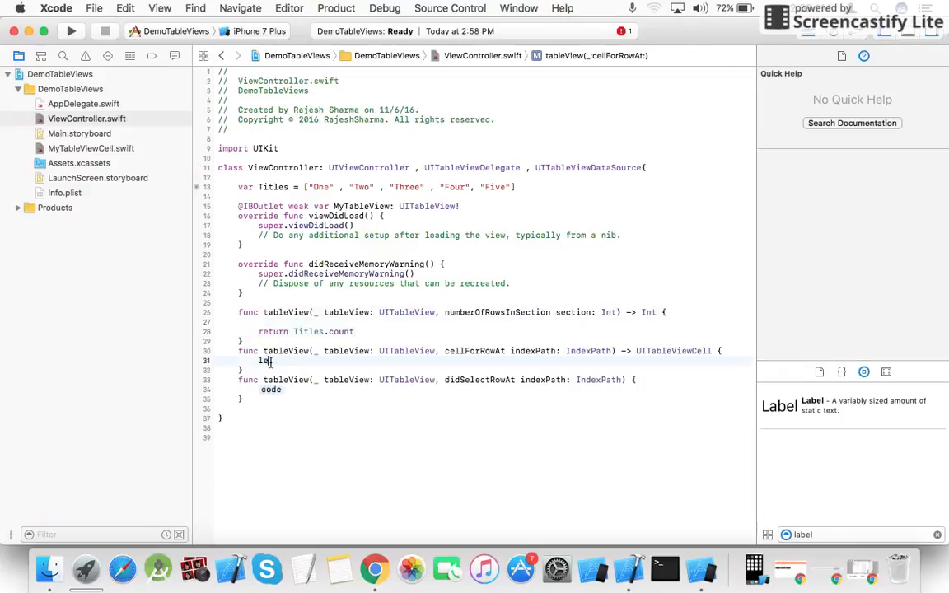
Dequeue a reusable cell with identifier 'cell' cast as MyTableViewCell.
type("cell =")
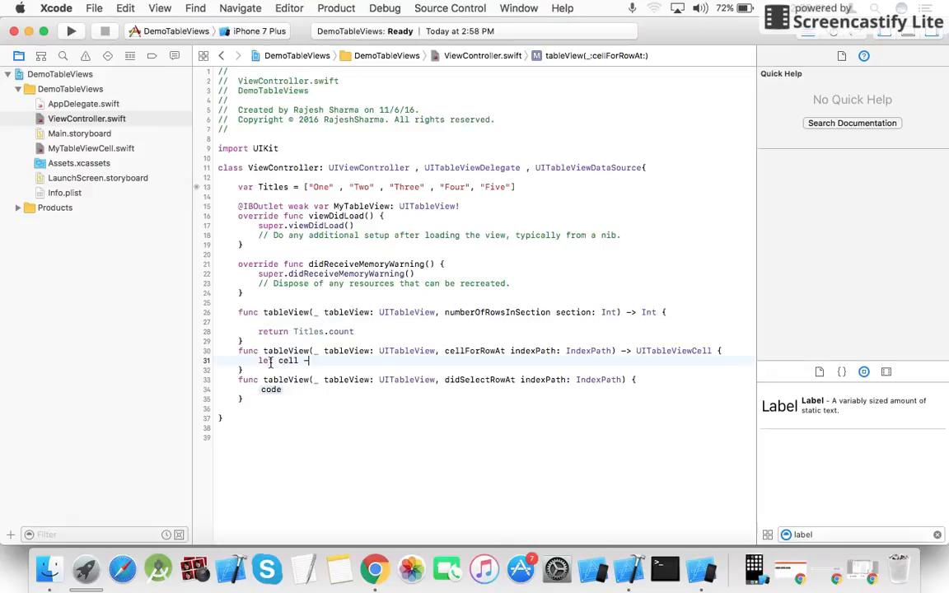
type("= tableView.dequeueReusableCell(withIdentifier: \"\", for: IndexPath")
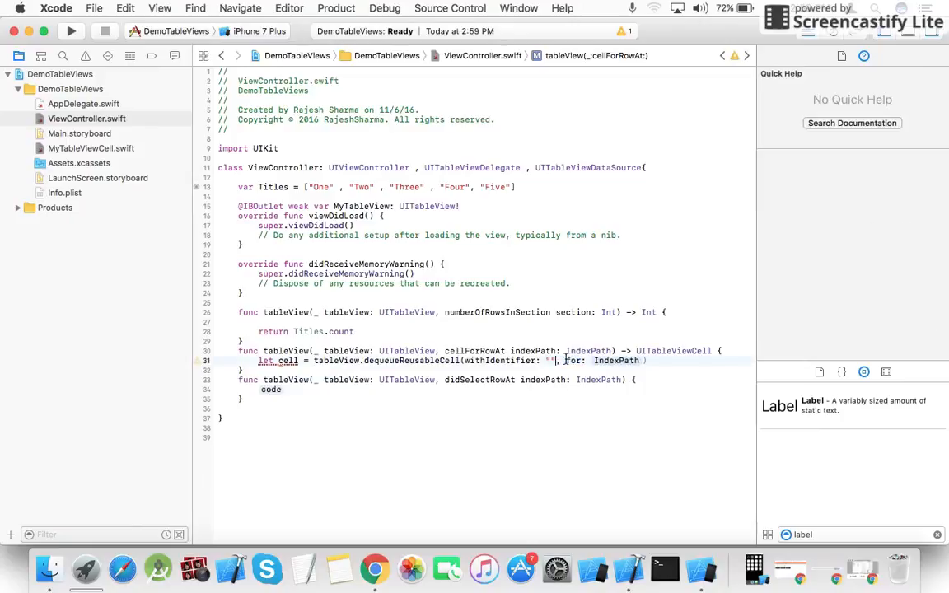
type("cell")
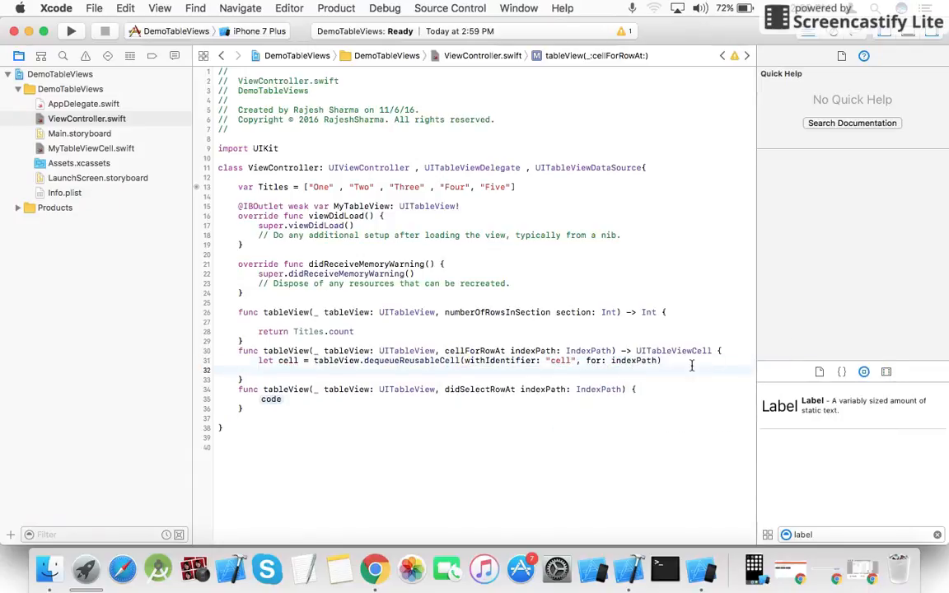
type("as!")
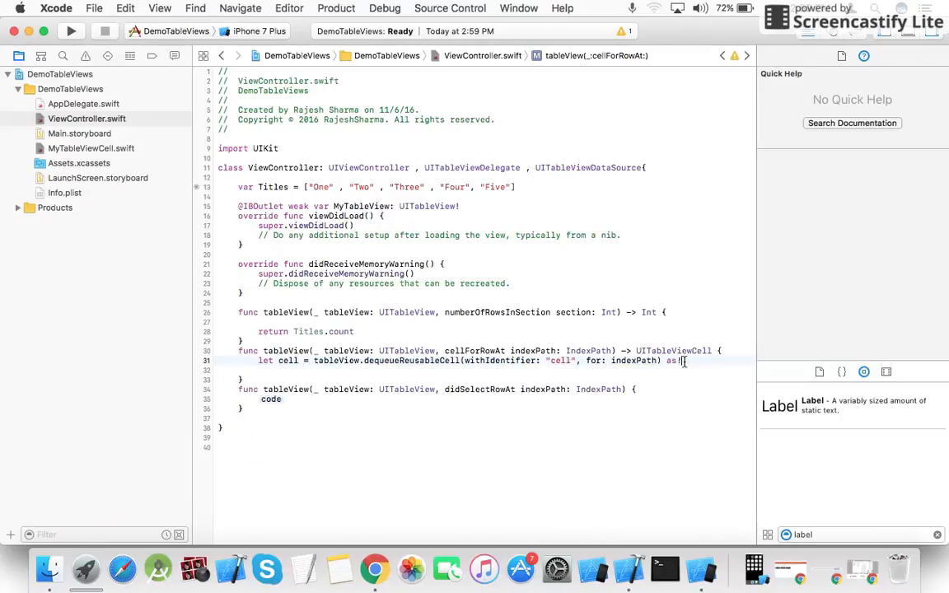
type("MyTableViewCell")
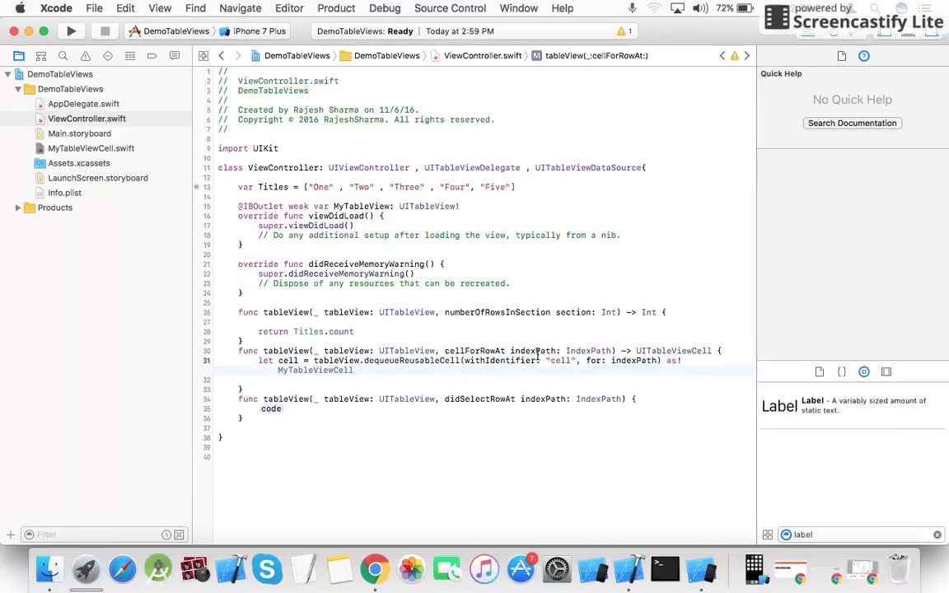
After checking the cell's outlet names, set cell.My_label.text to Titles[indexPath.row].
left_click(90, 148)
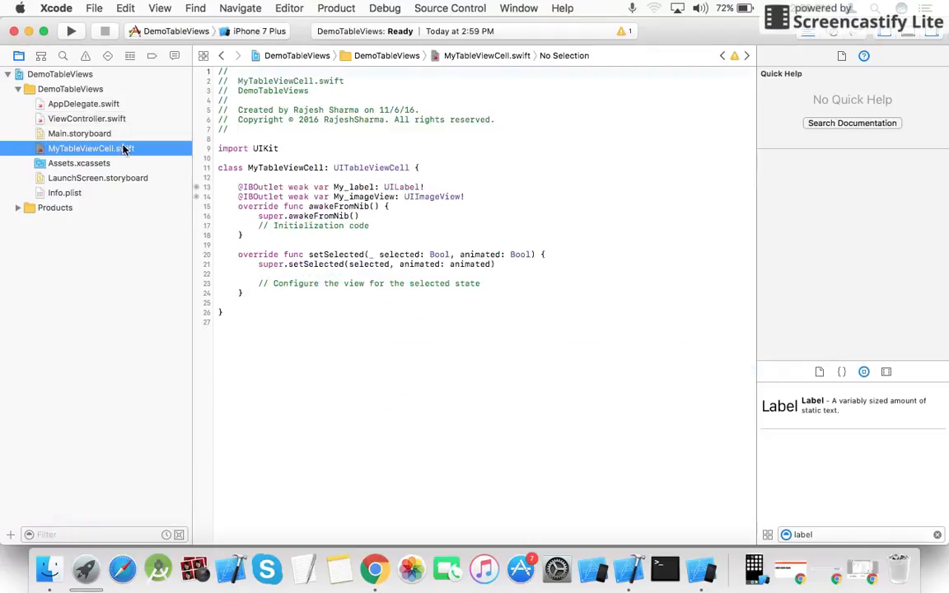
left_click(86, 119)
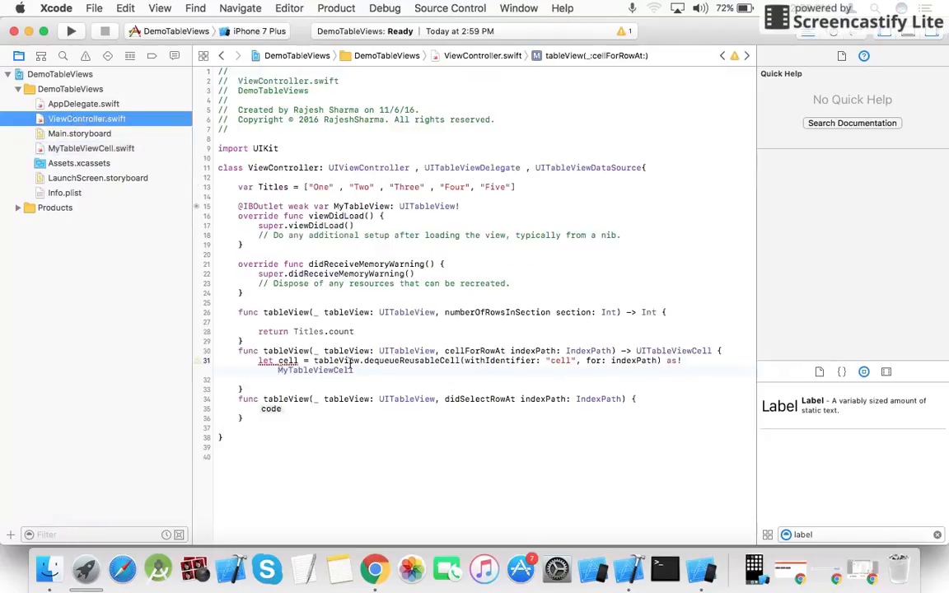
type("cell")
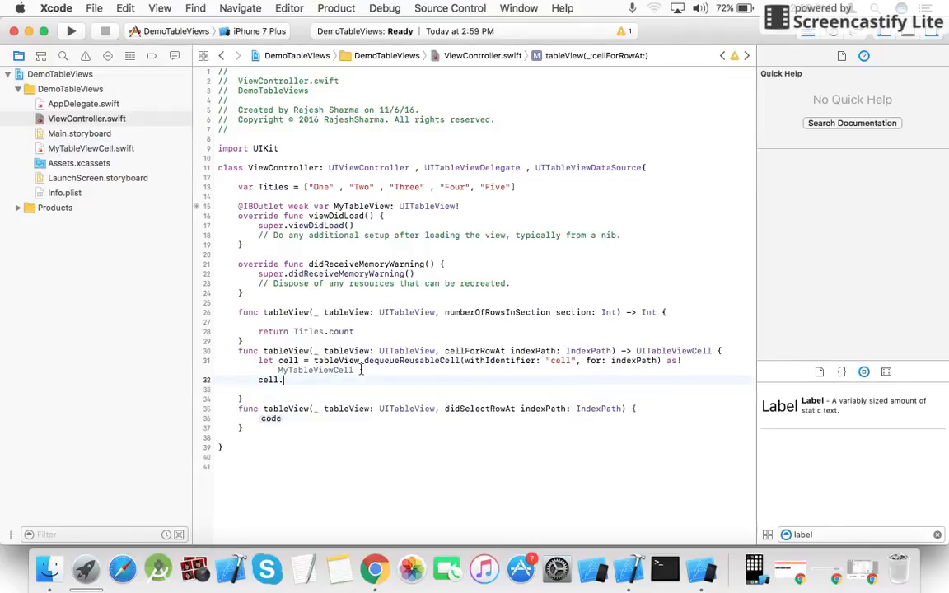
type(".")
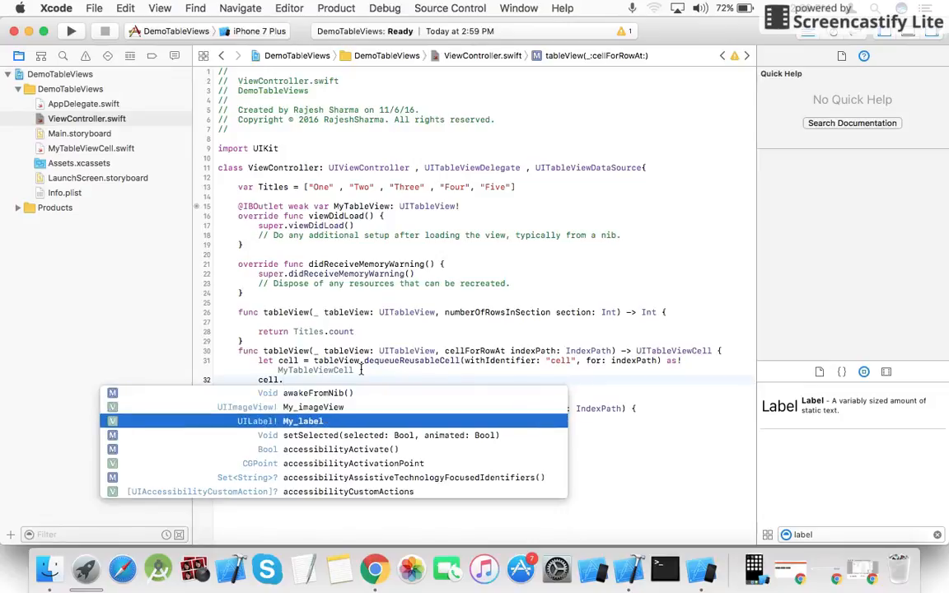
type(".text")
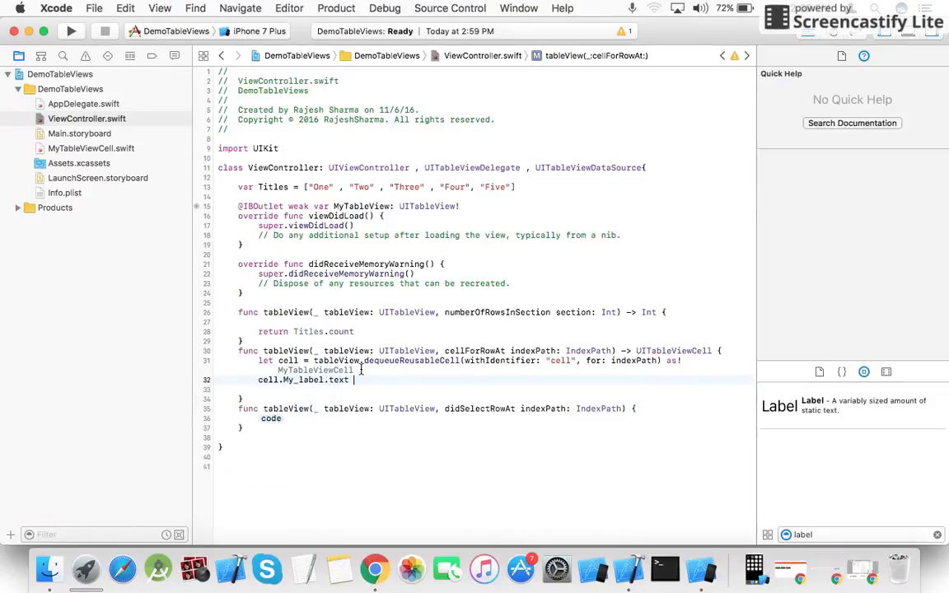
type("=")
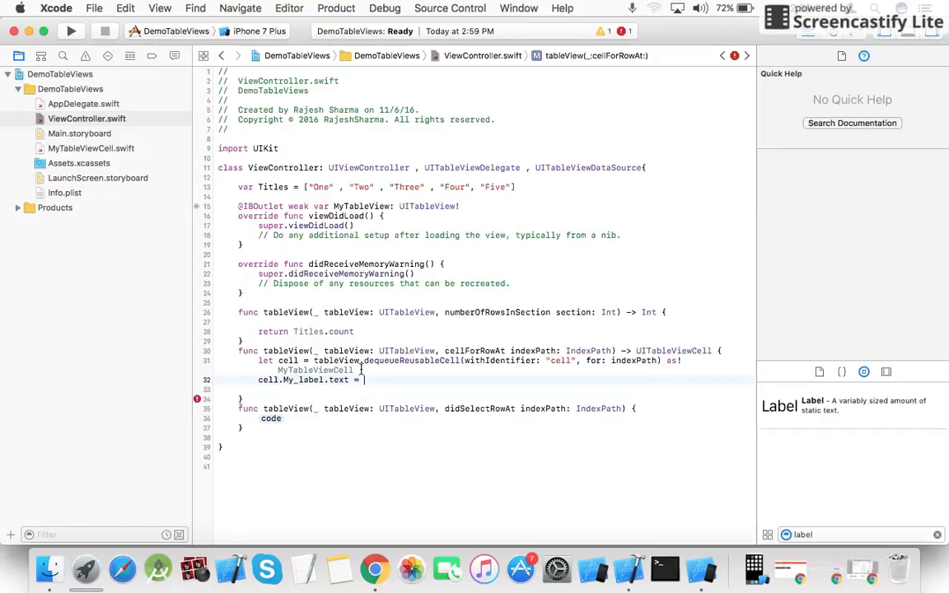
type("T")
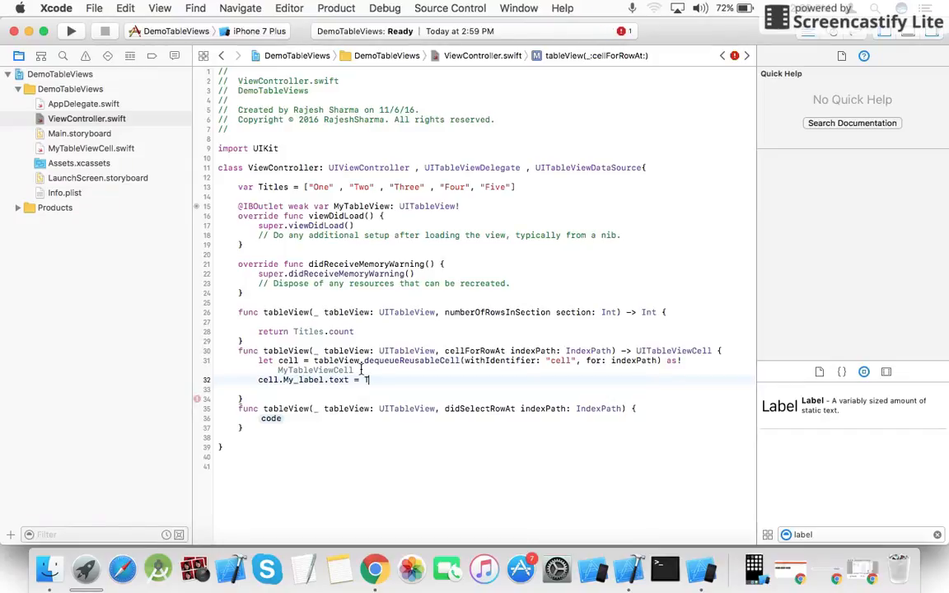
type("Titles")
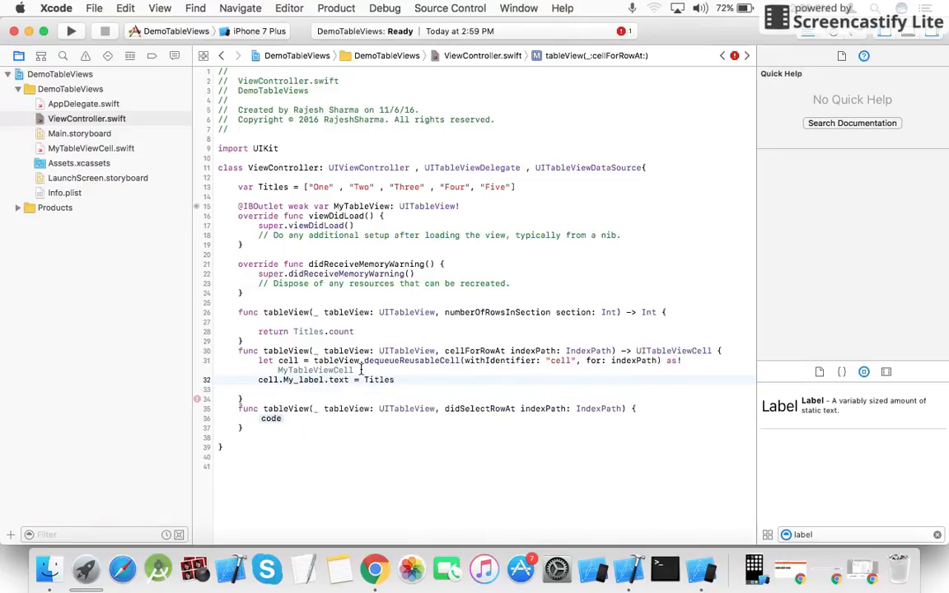
type("[i]")
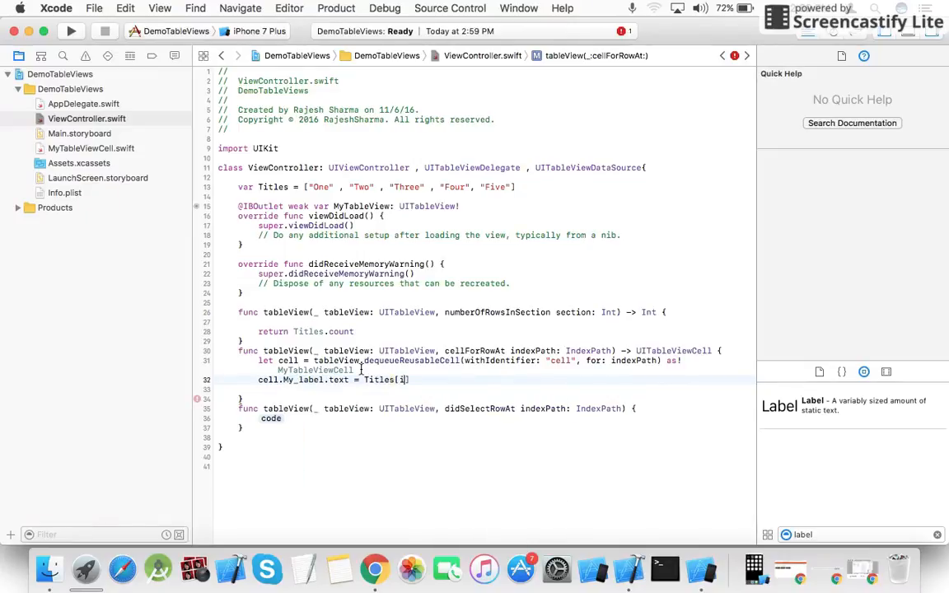
type("ndexPath.row")
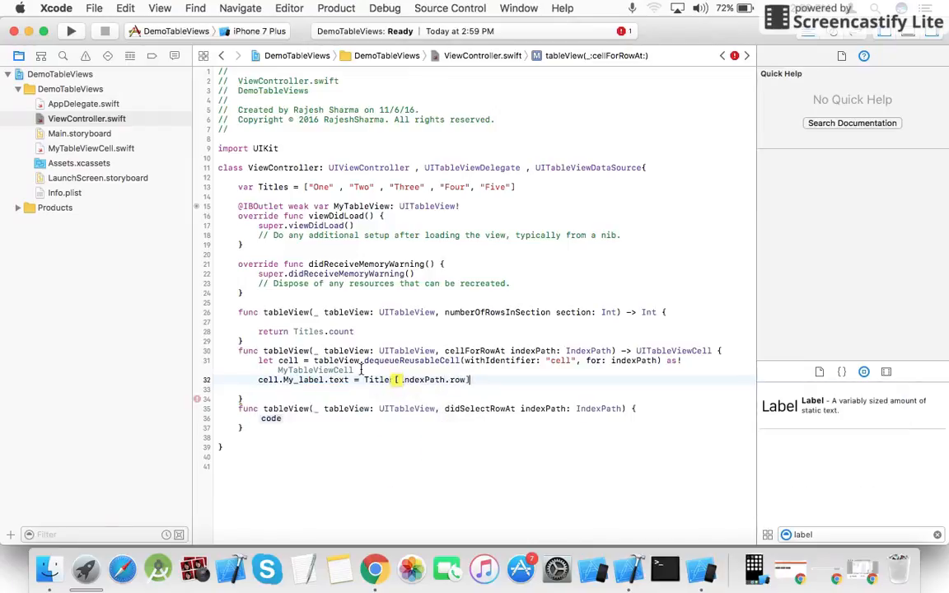
Set cell.My_imageView.image to the UIImage named Titles[indexPath.row] and return the cell.
type("c")
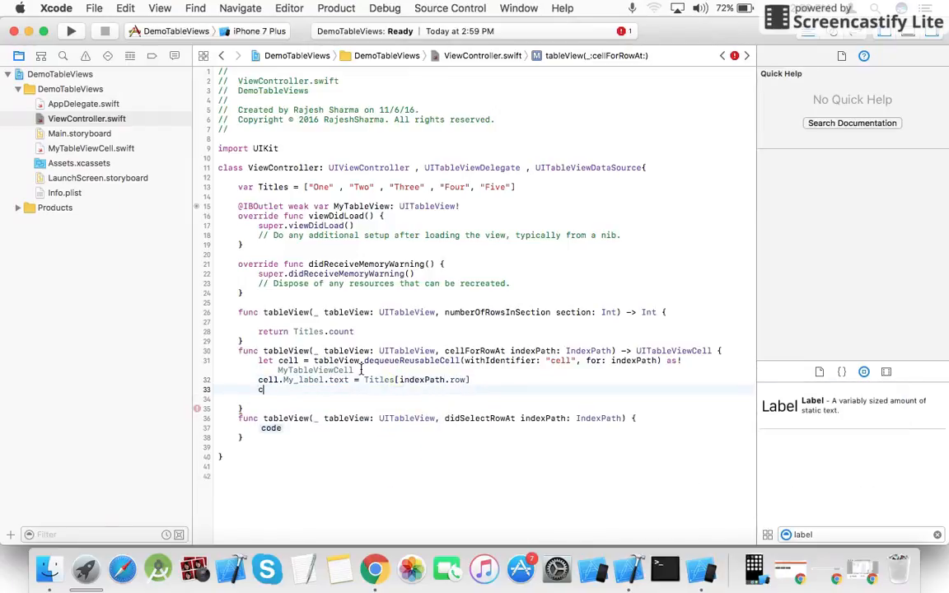
type("ell.")
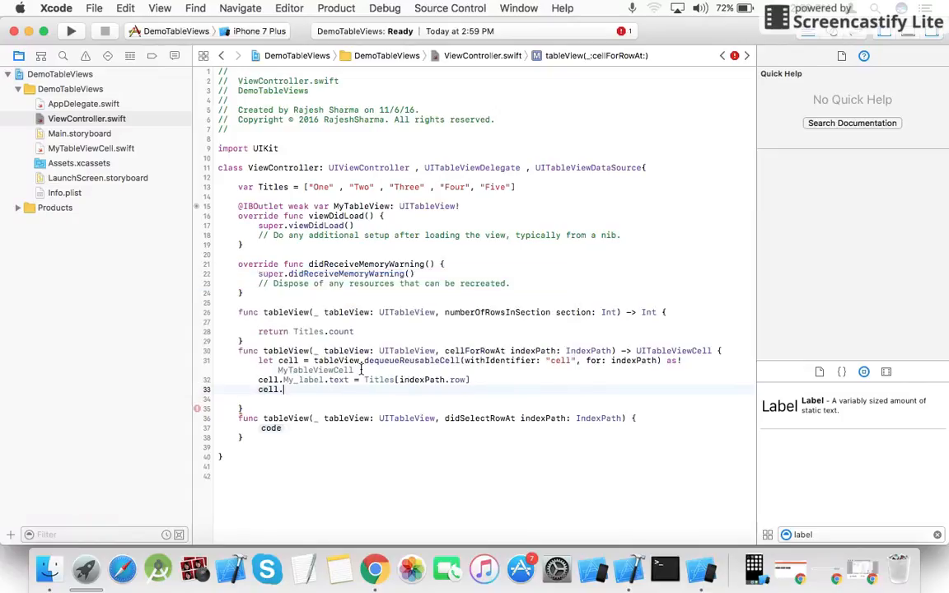
type("My_imageView.image =")
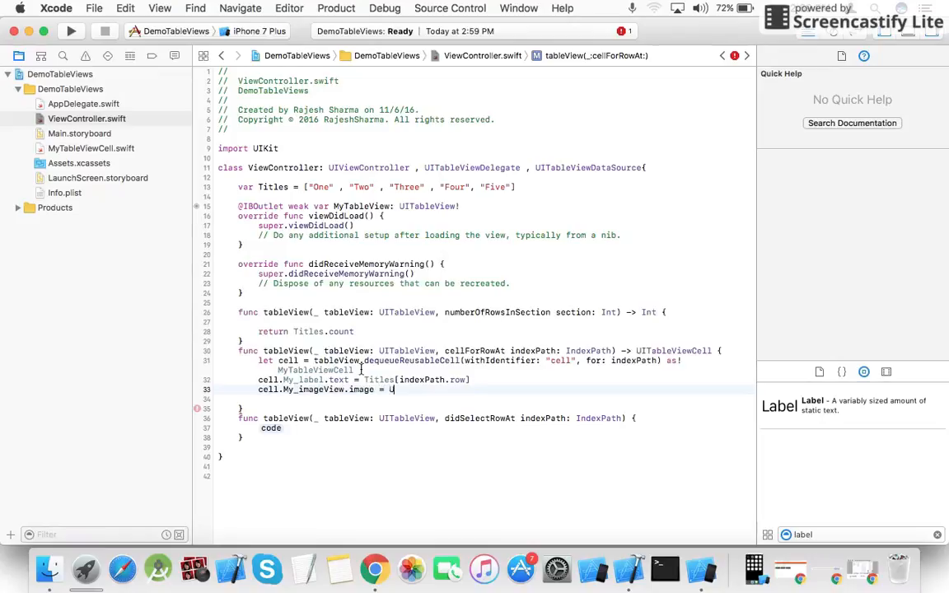
type("UI")
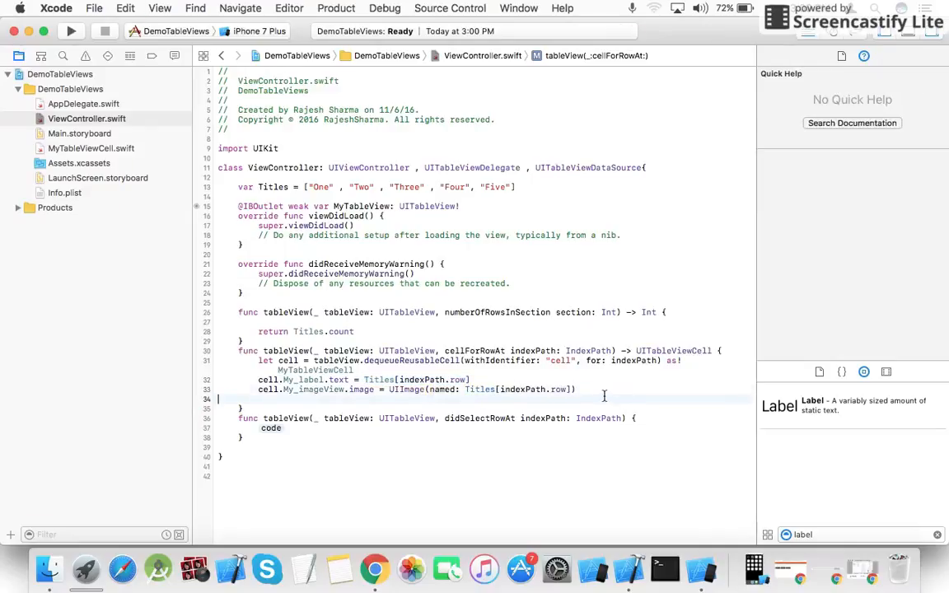
type("ret")
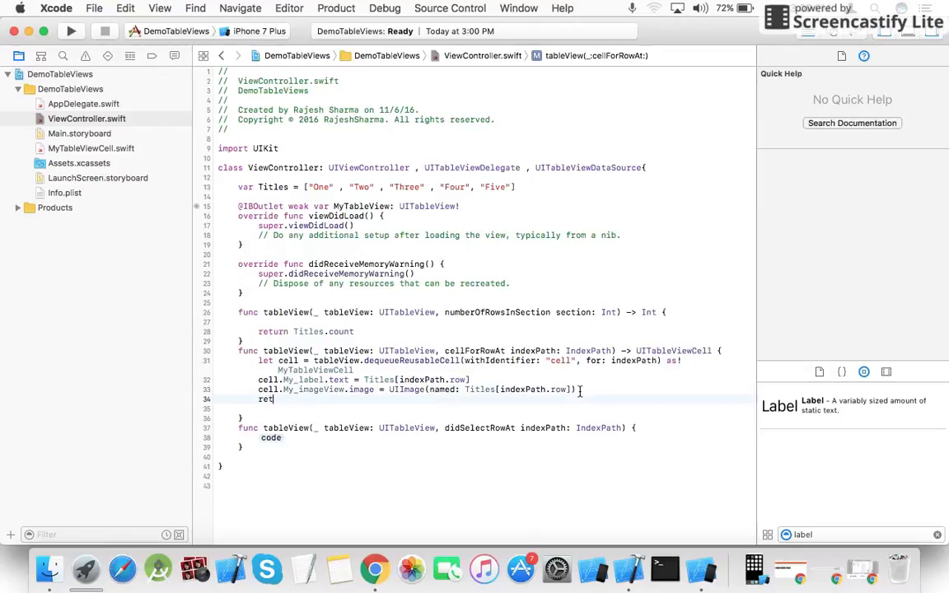
type("urn")
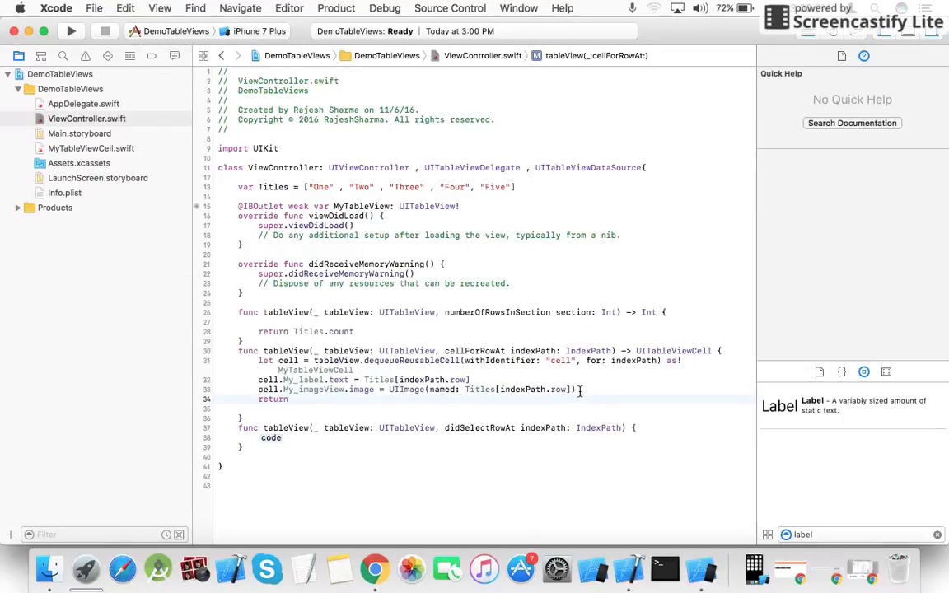
type("cell")
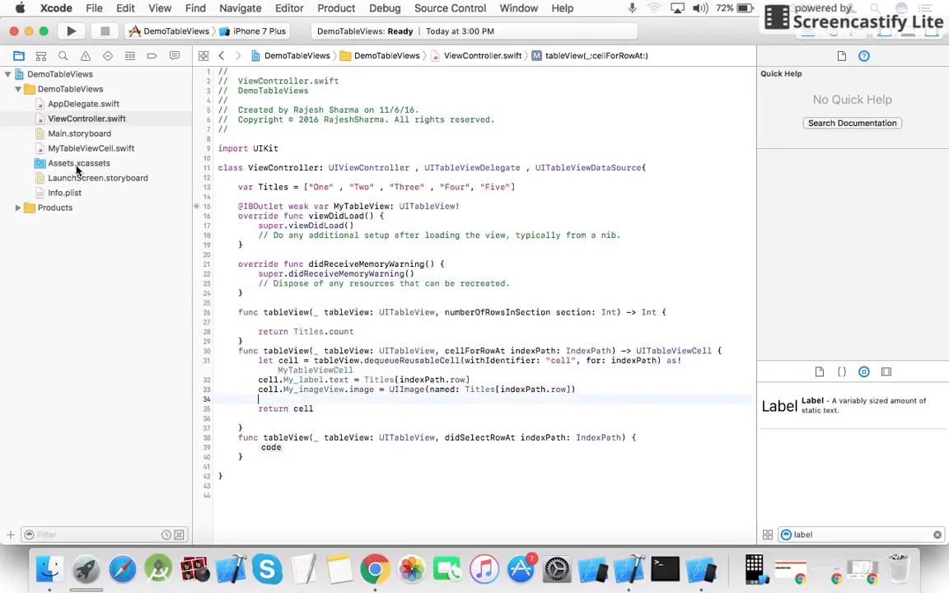
left_click(79, 163)
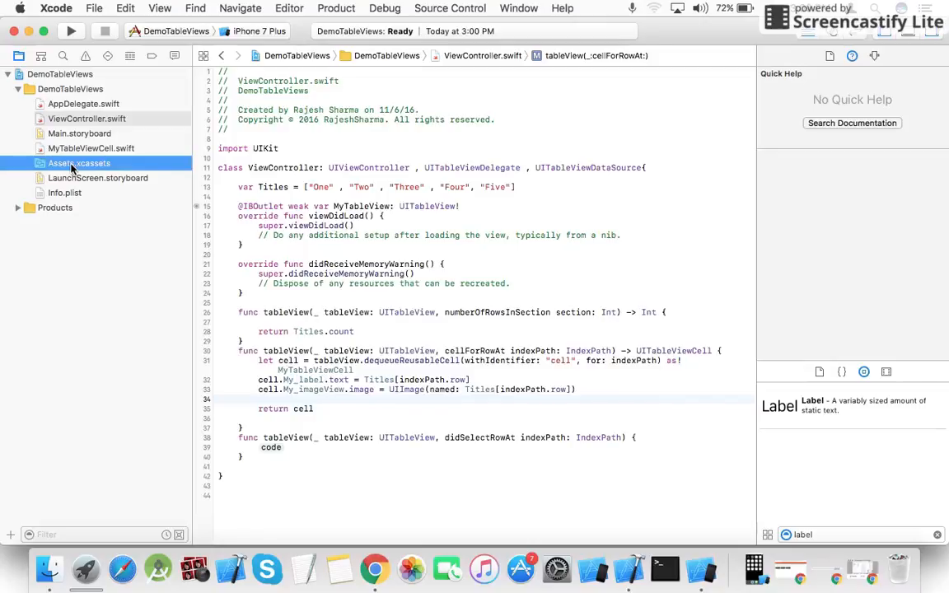
Drag the pictures One through Five from the Images folder into Assets.xcassets, then close the folder.
left_click(79, 163)
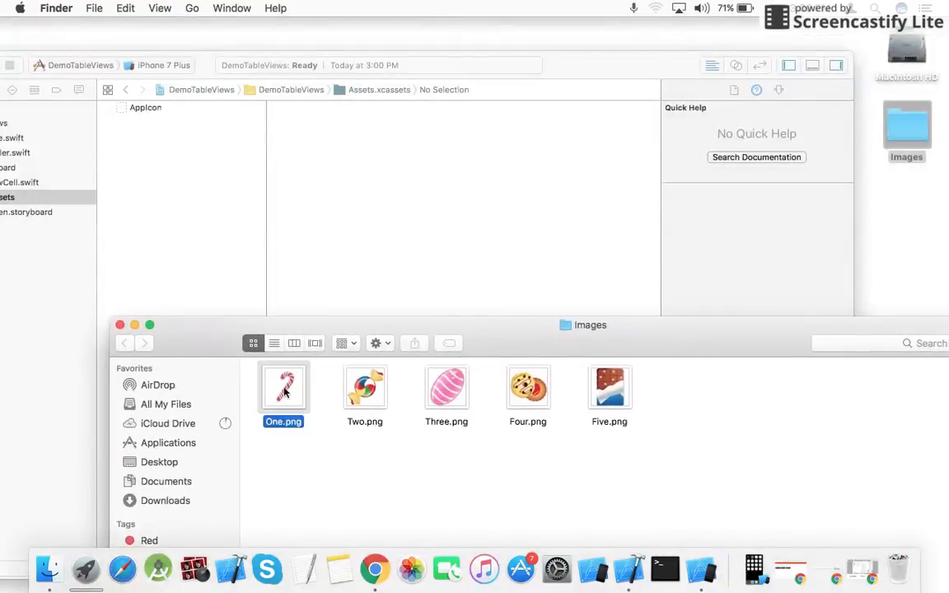
left_click(364, 387)
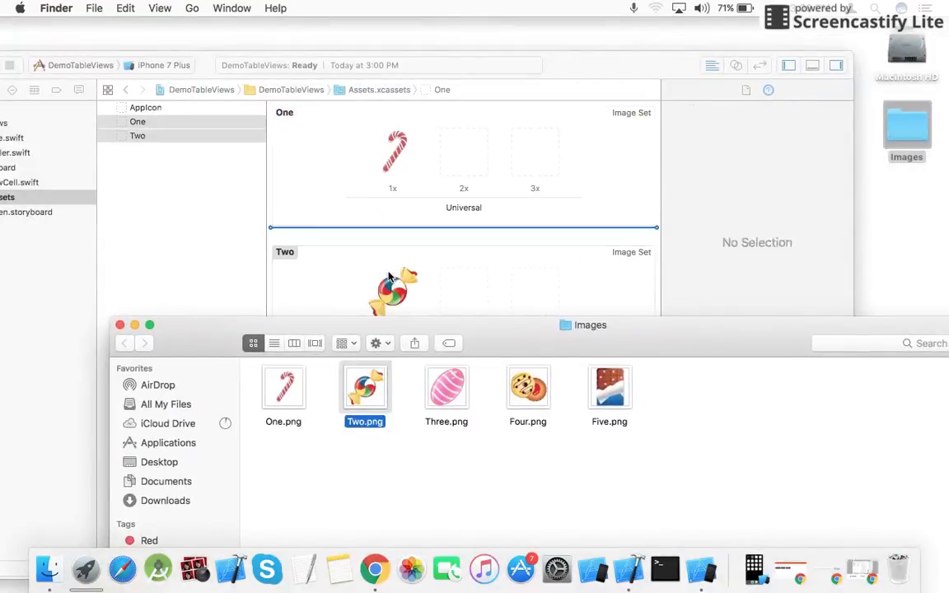
left_click(445, 387)
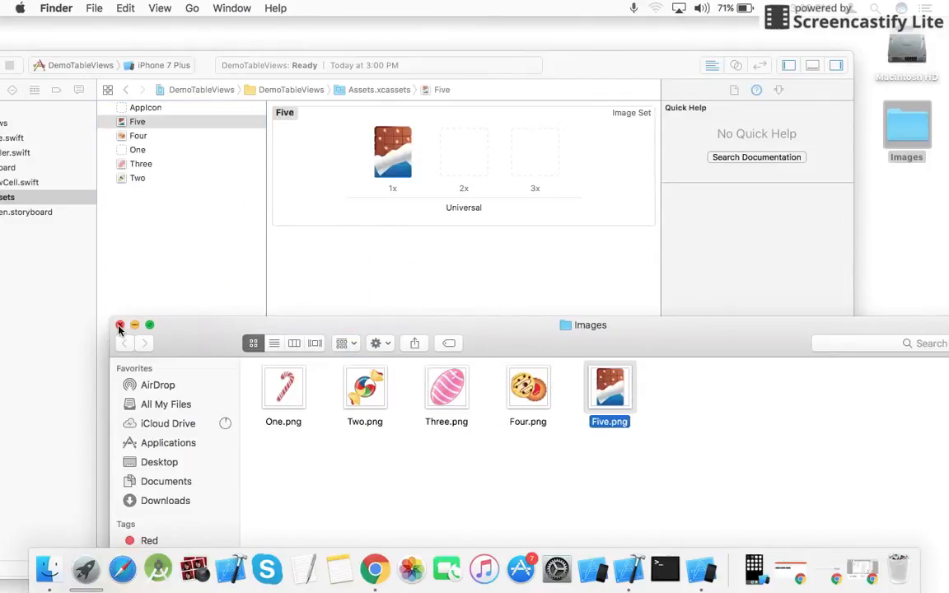
left_click(119, 324)
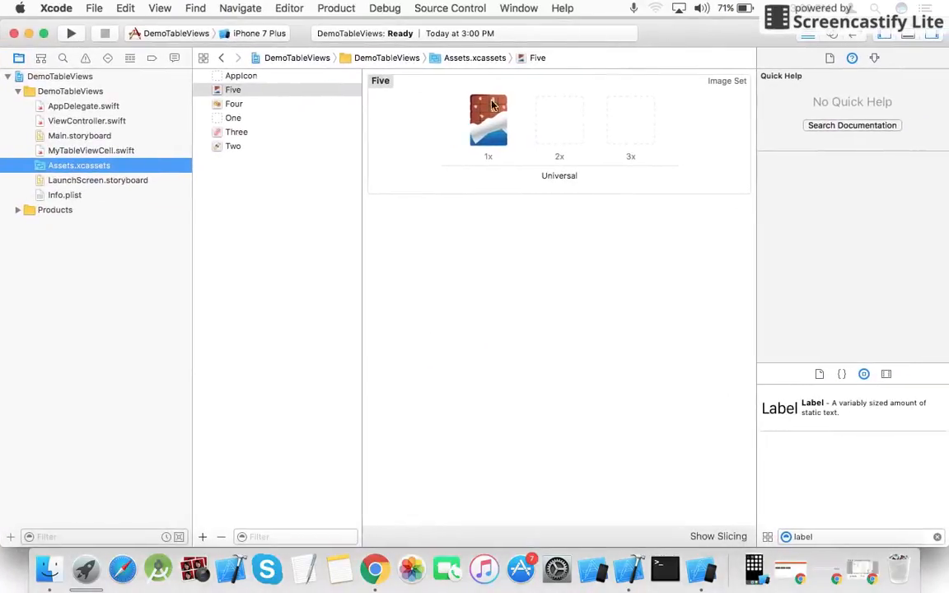
Preview the Four, One, Three and Two image sets, then go back to ViewController.swift.
left_click(234, 102)
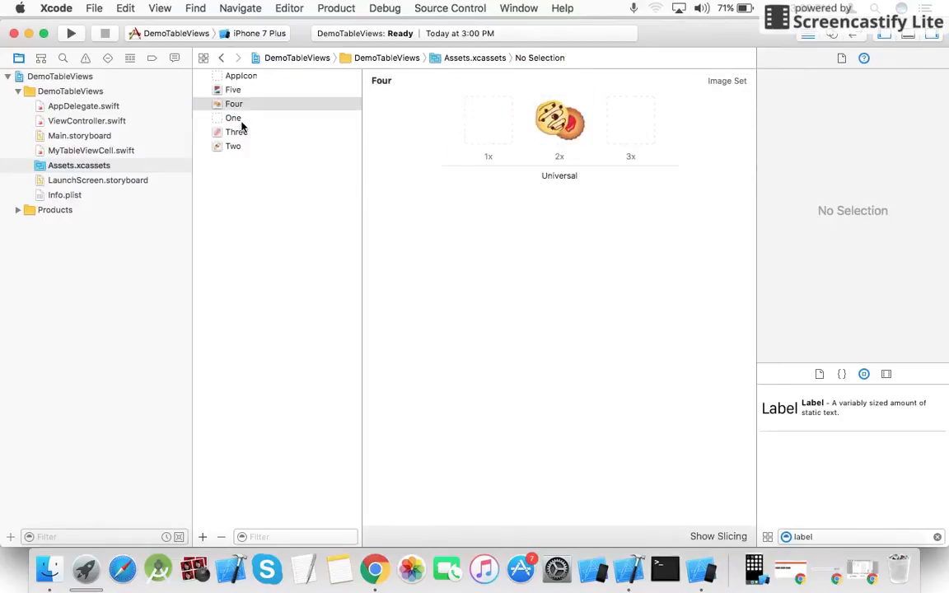
left_click(234, 119)
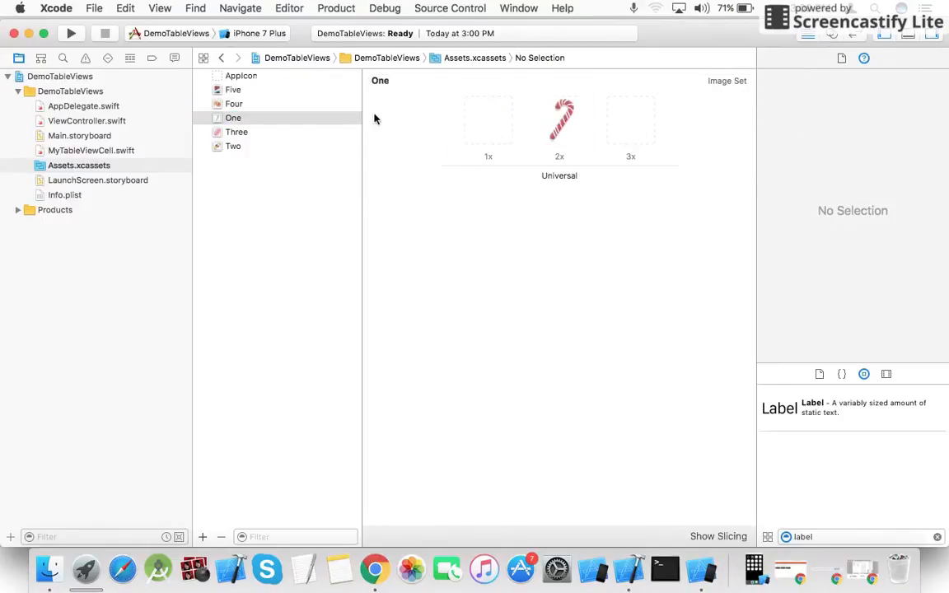
left_click(238, 131)
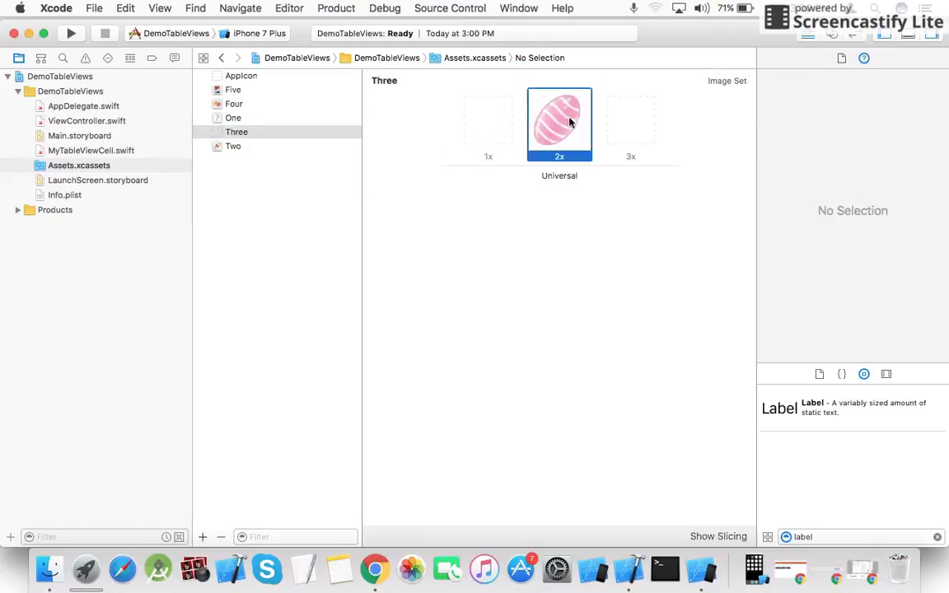
left_click(234, 145)
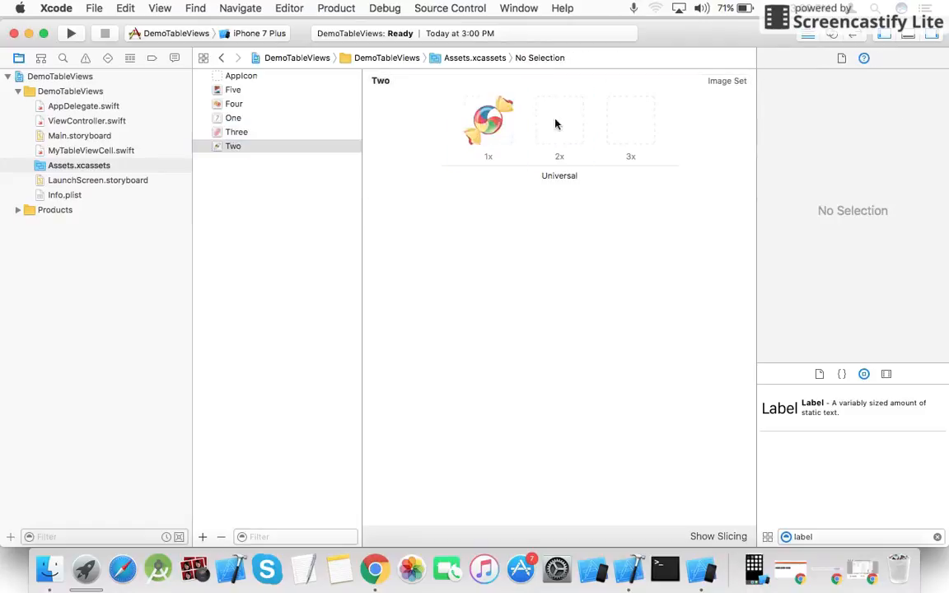
left_click(86, 122)
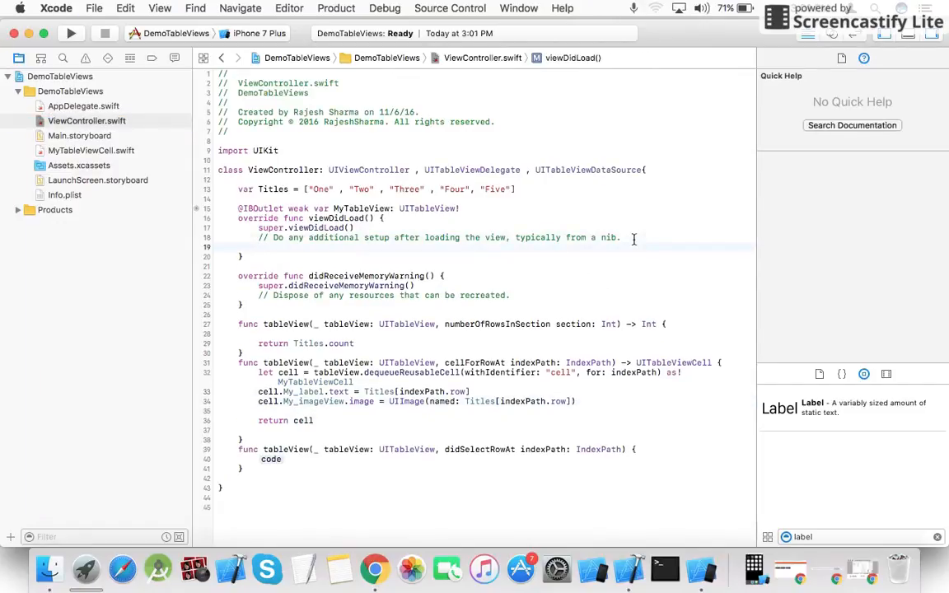
In viewDidLoad, set self.MyTableView.delegate and self.MyTableView.dataSource to self.
type("self")
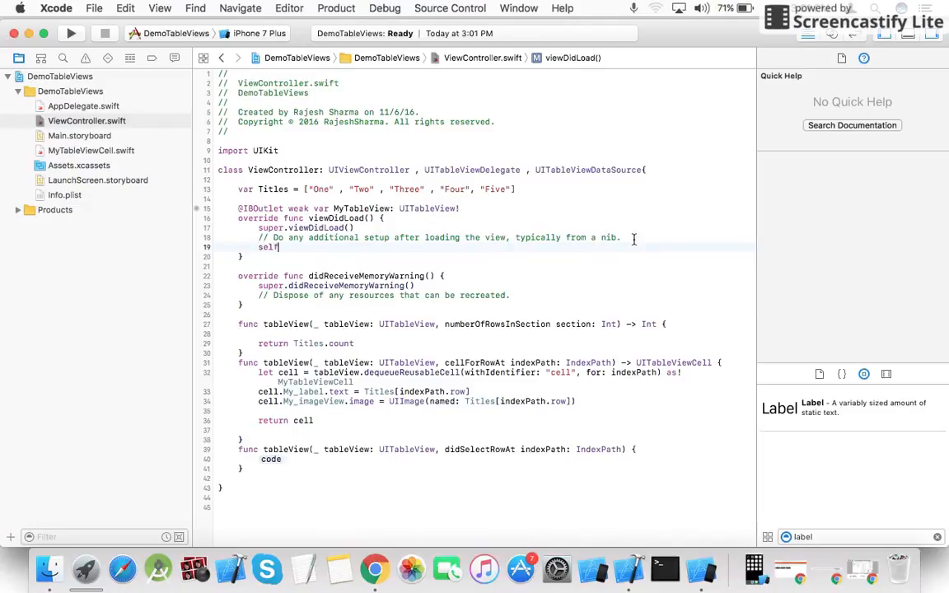
type("self")
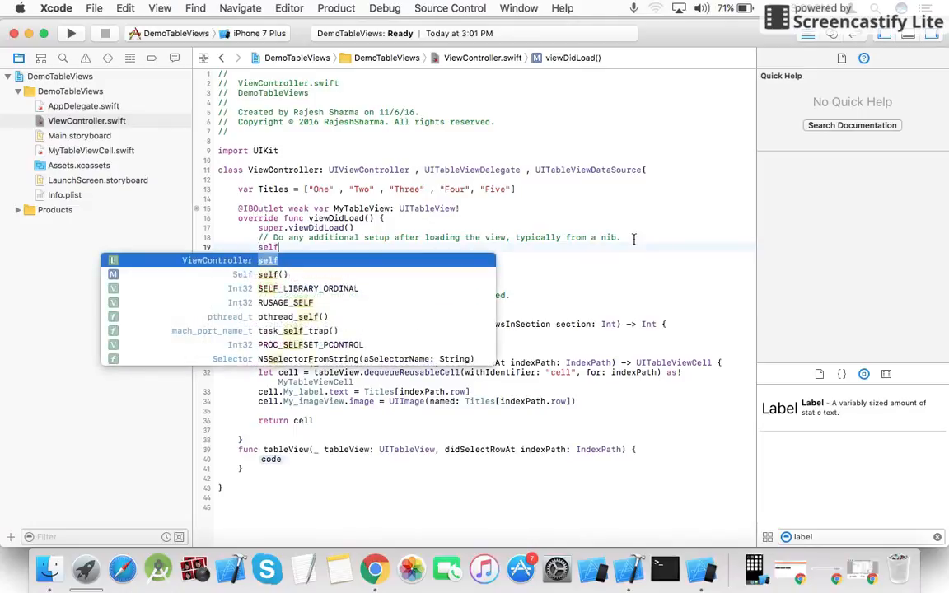
type(".MyTableView")
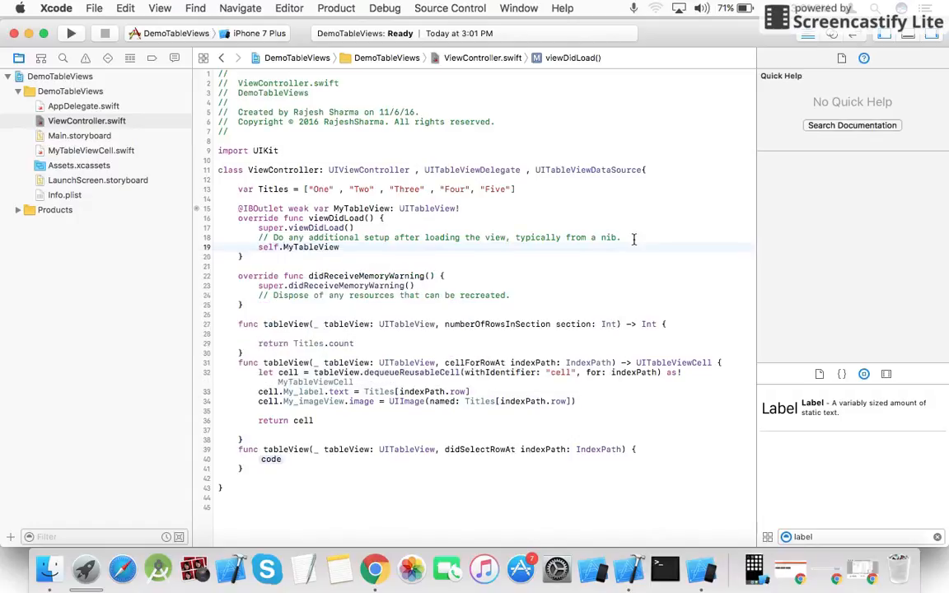
type(".")
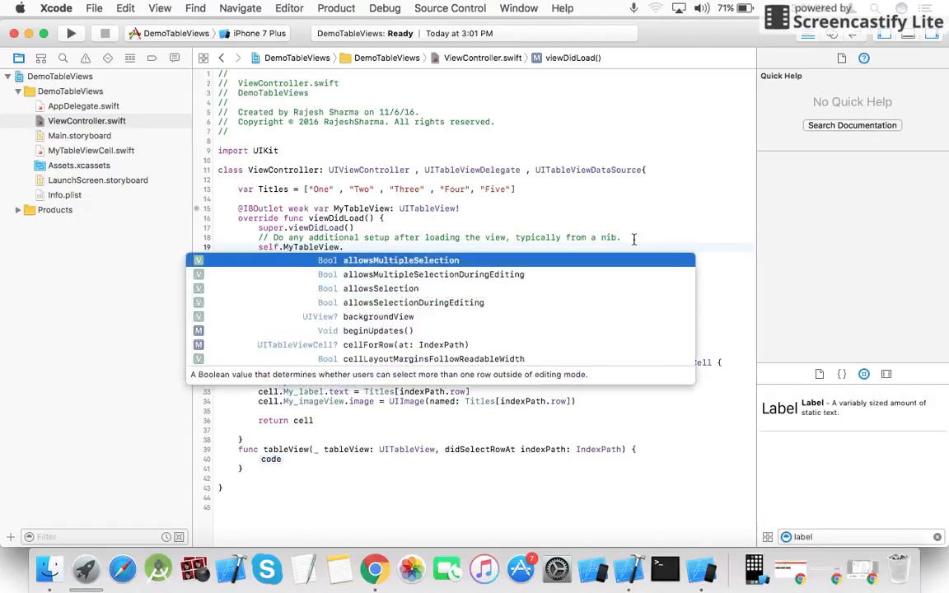
type("delegate = s")
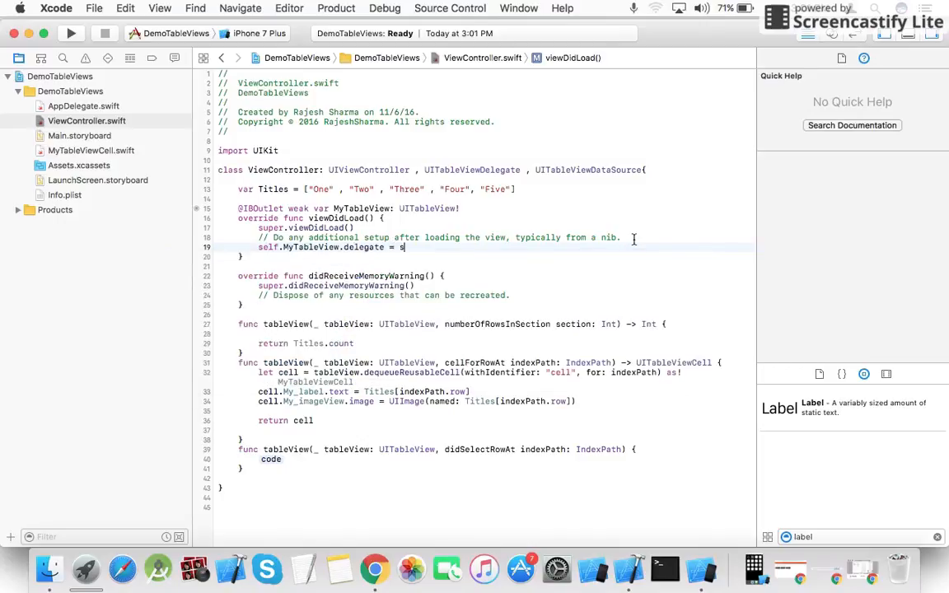
type("elf")
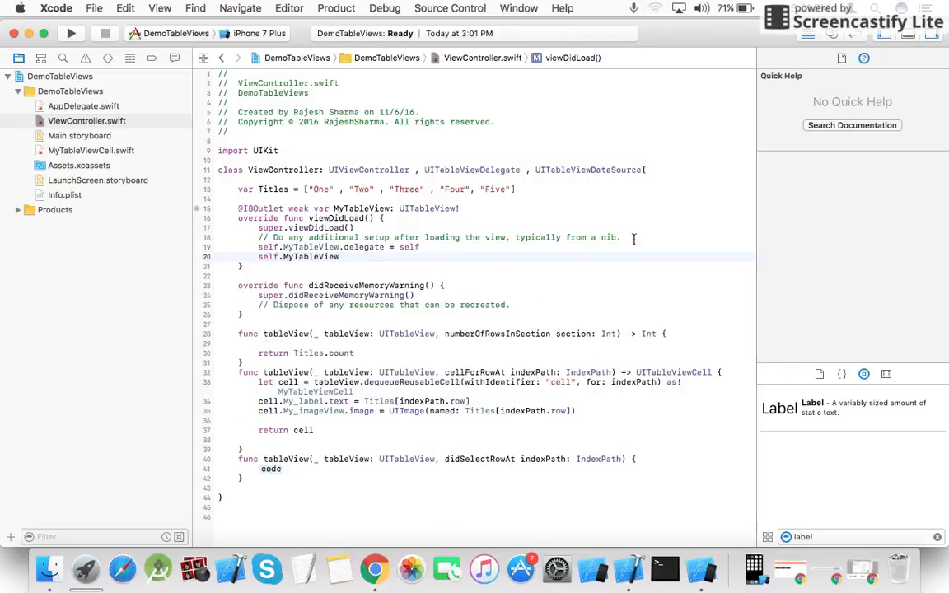
type(".")
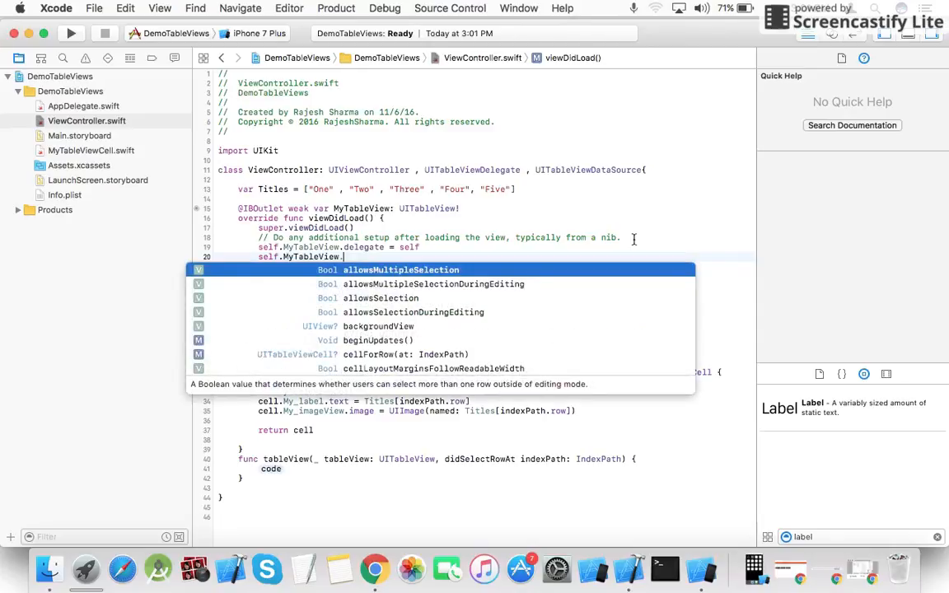
type("dataSource")
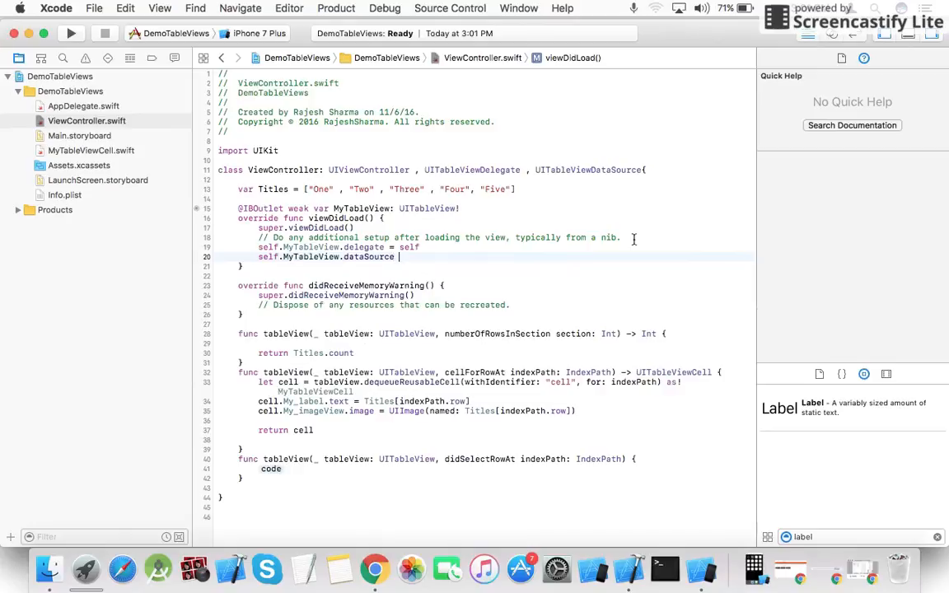
type("self")
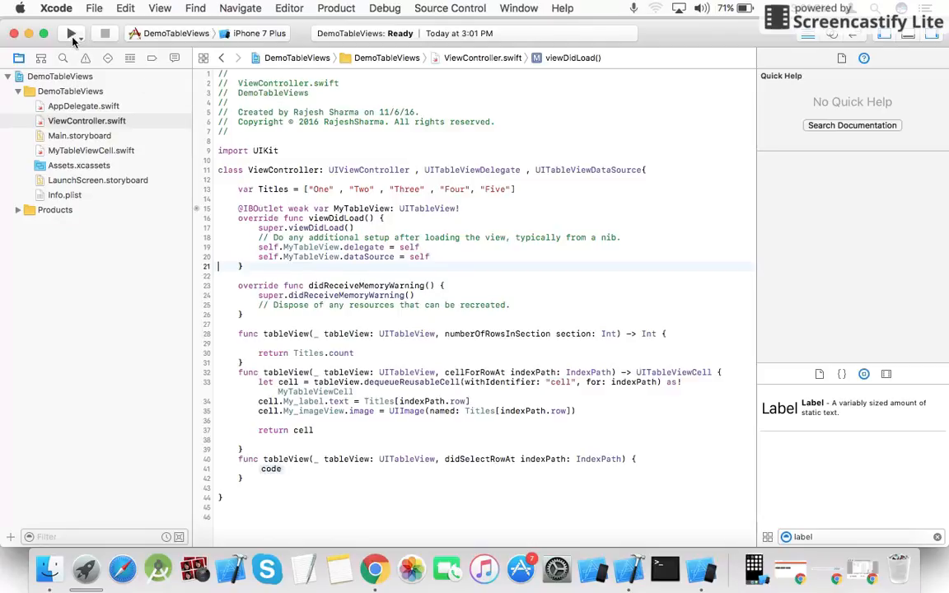
mouse_move(73, 33)
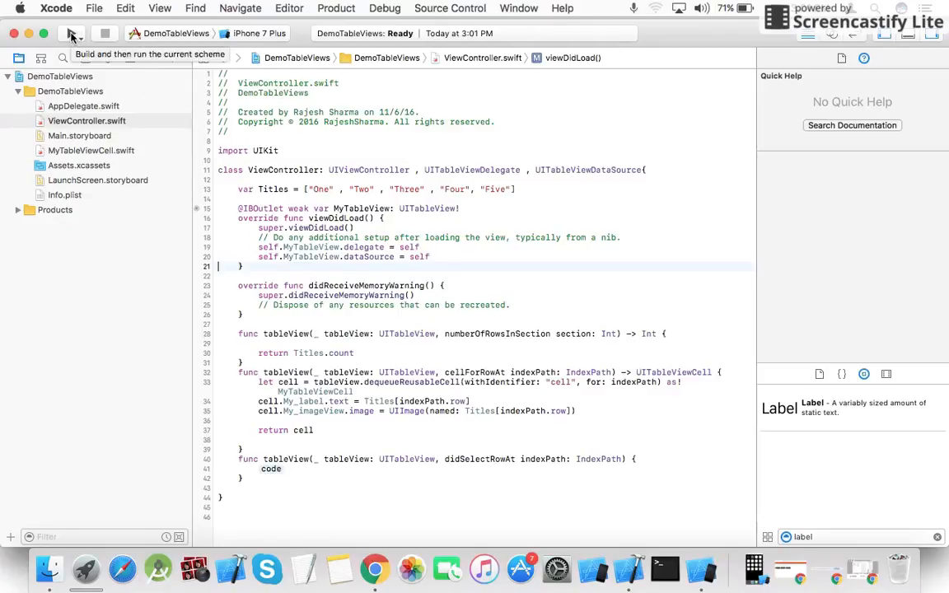
Attempt a run and choose iPhone 6 as the simulator device.
left_click(71, 33)
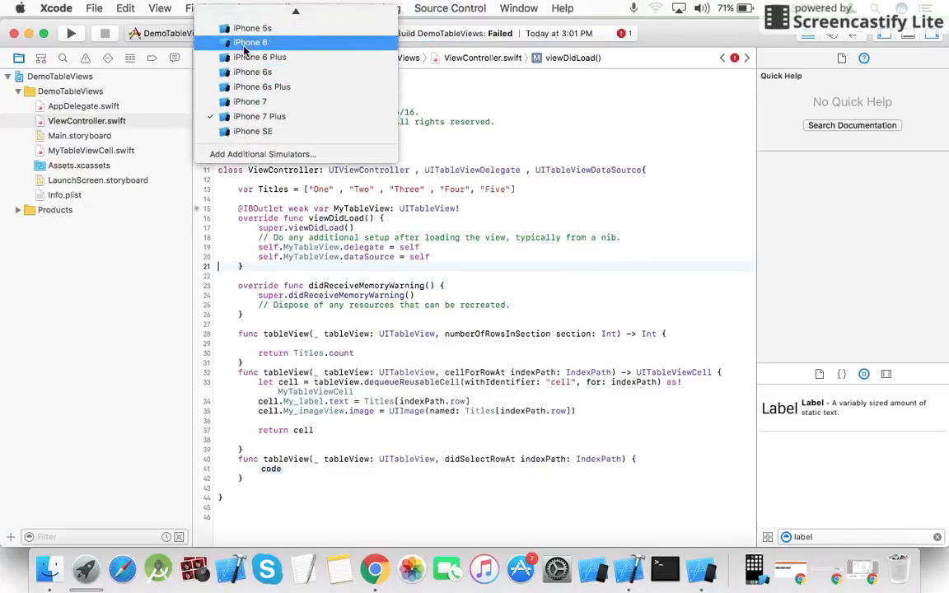
left_click(251, 43)
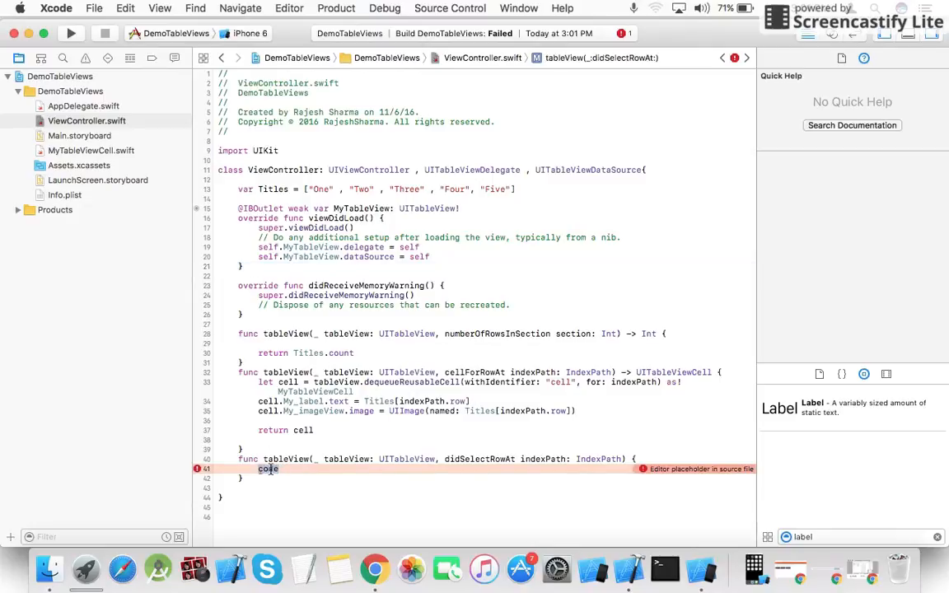
Replace the didSelectRowAt placeholder with print("Selected row is ", indexPath.row).
type("pr")
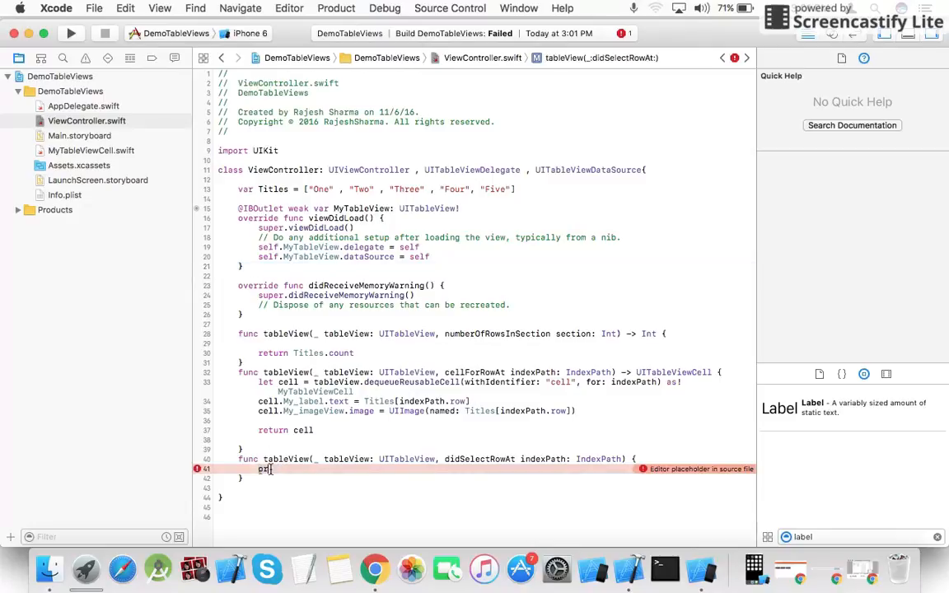
type("print(\"")
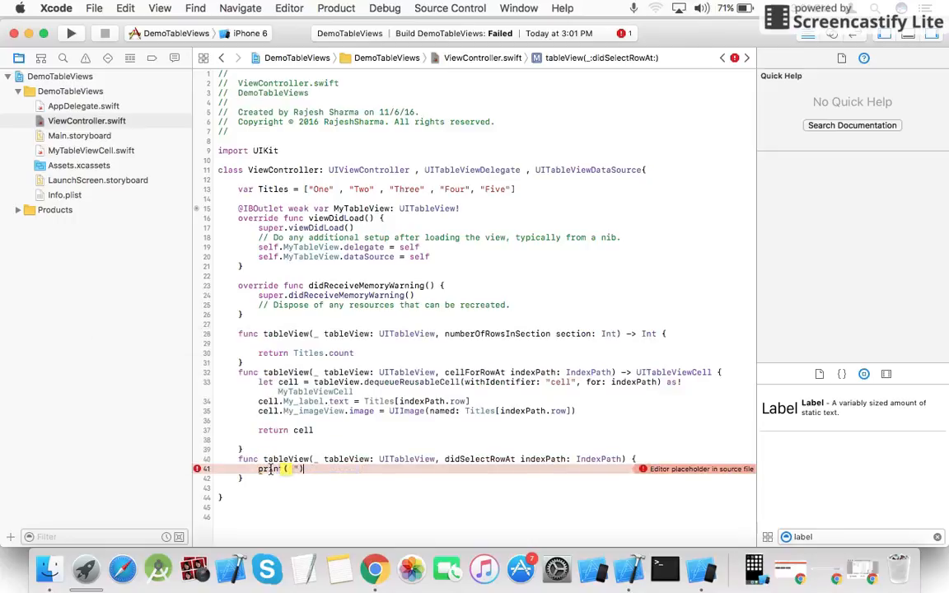
type("Selected r")
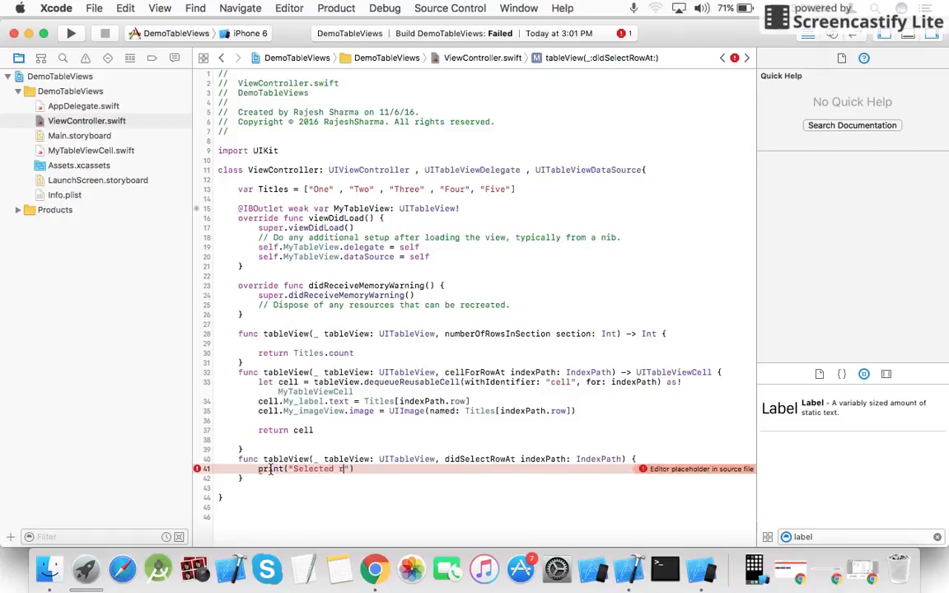
type("ow")
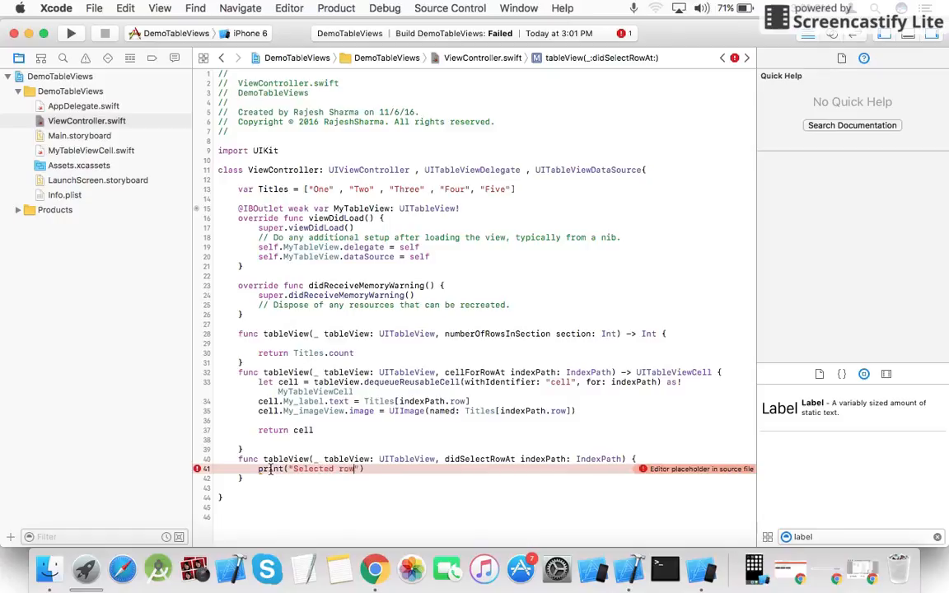
type("is")
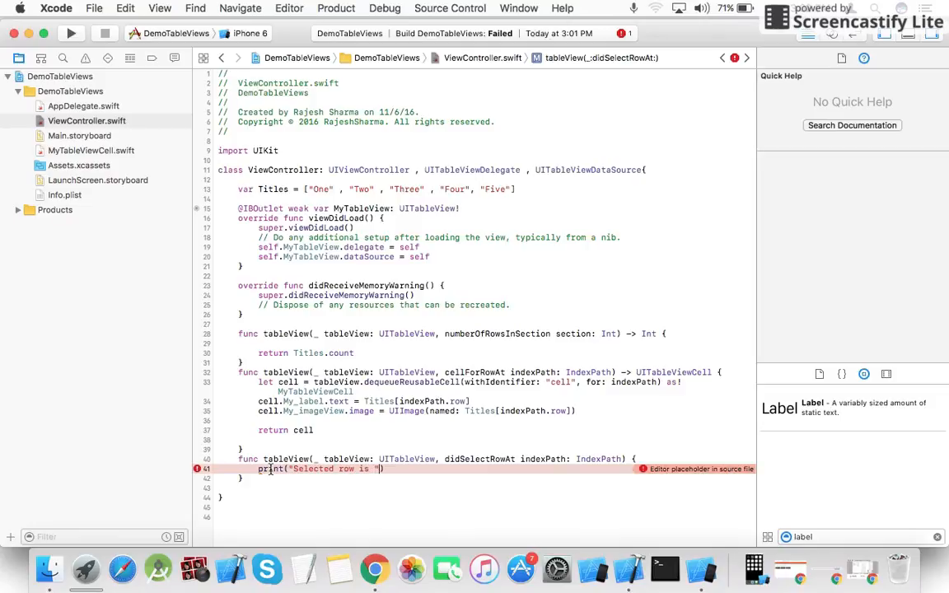
type(", ind")
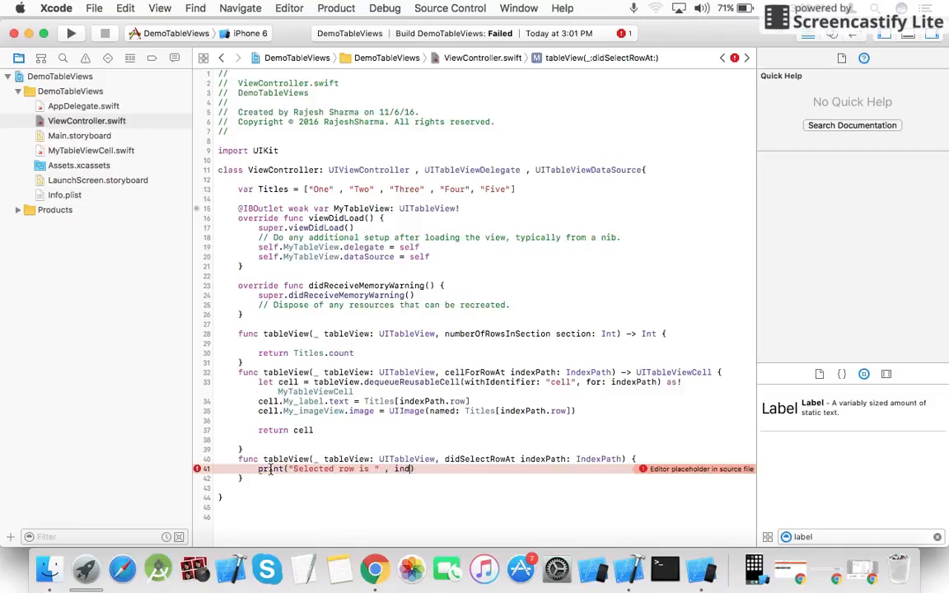
type("exPath.row")
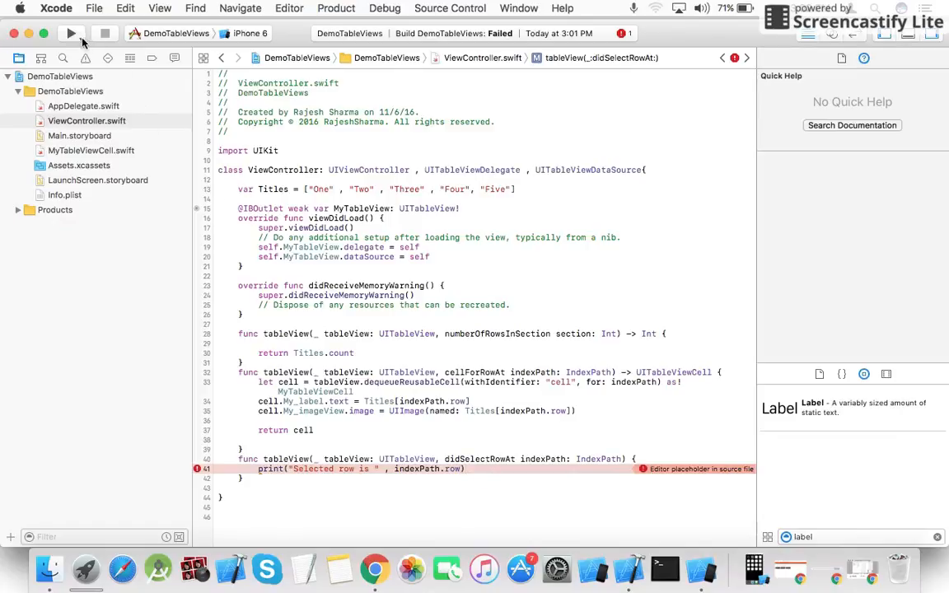
Run DemoTableViews so it builds and launches on the iPhone 6 simulator.
left_click(71, 33)
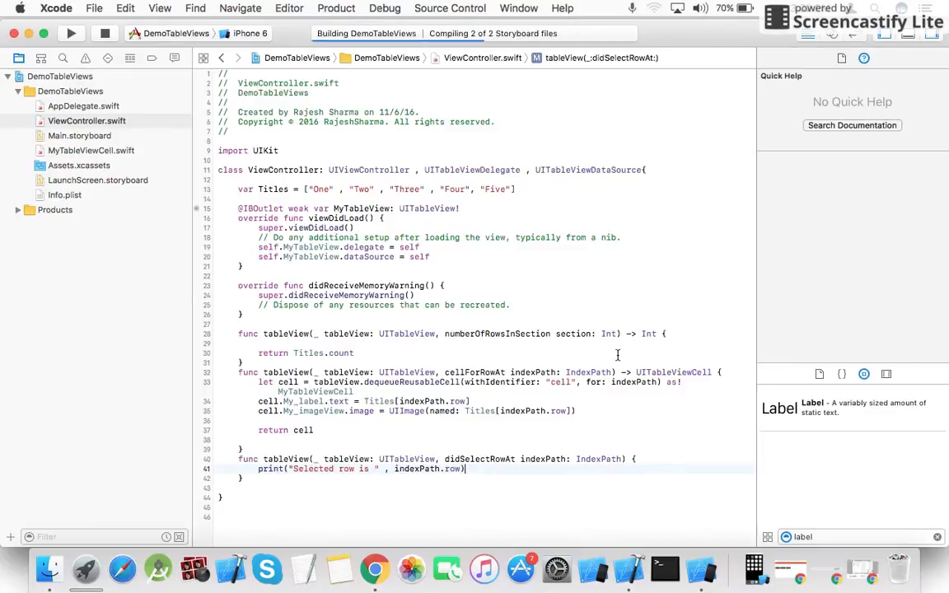
mouse_move(634, 394)
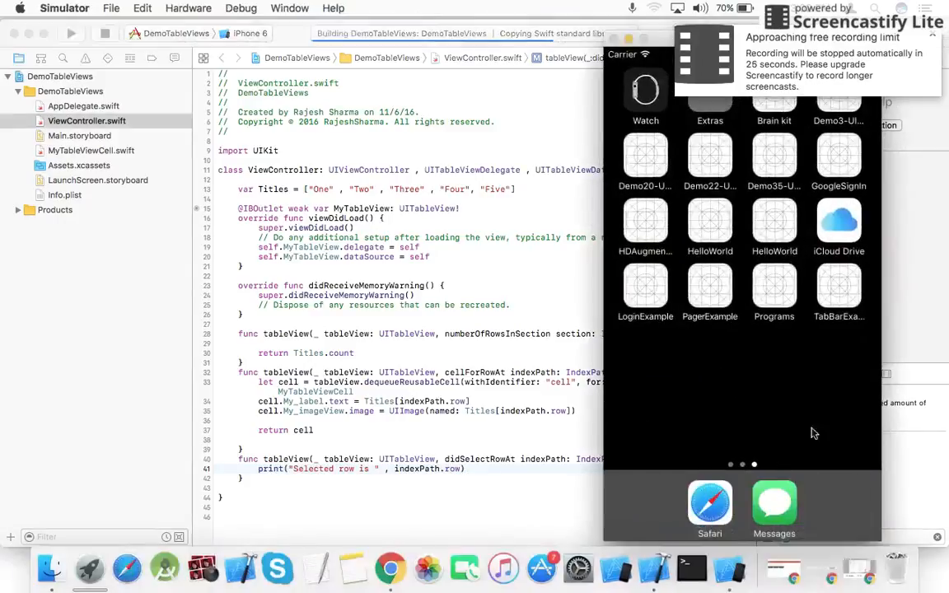
mouse_move(820, 428)
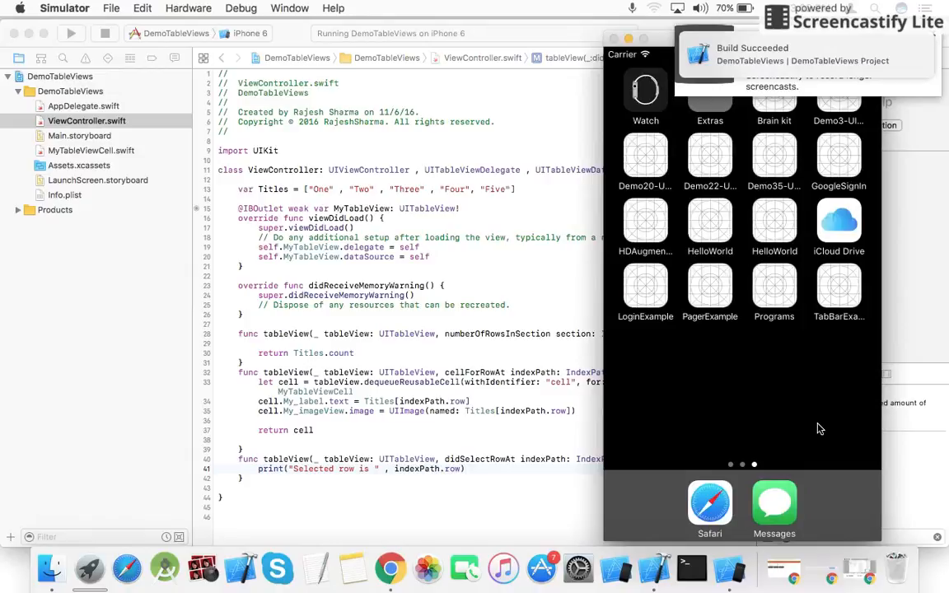
mouse_move(710, 317)
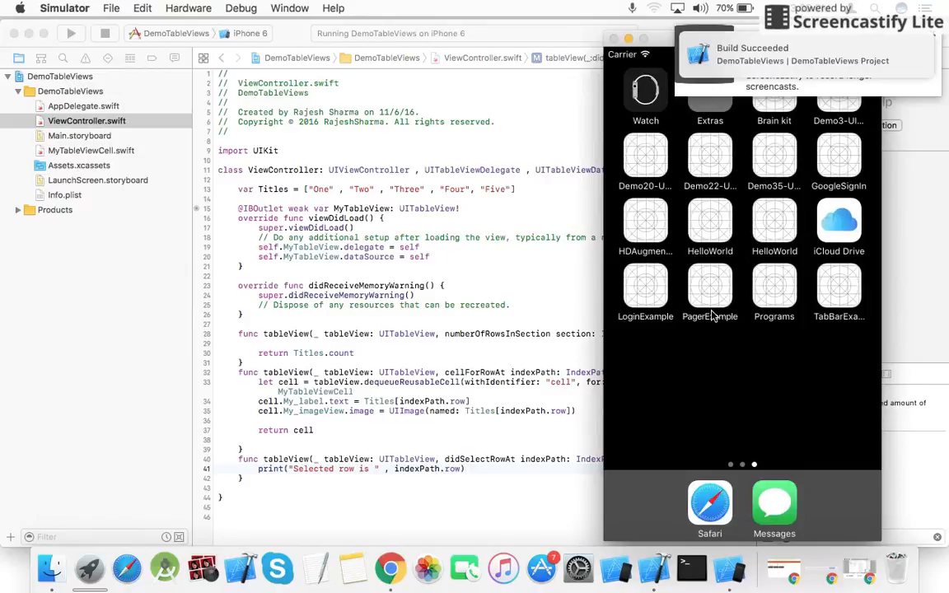